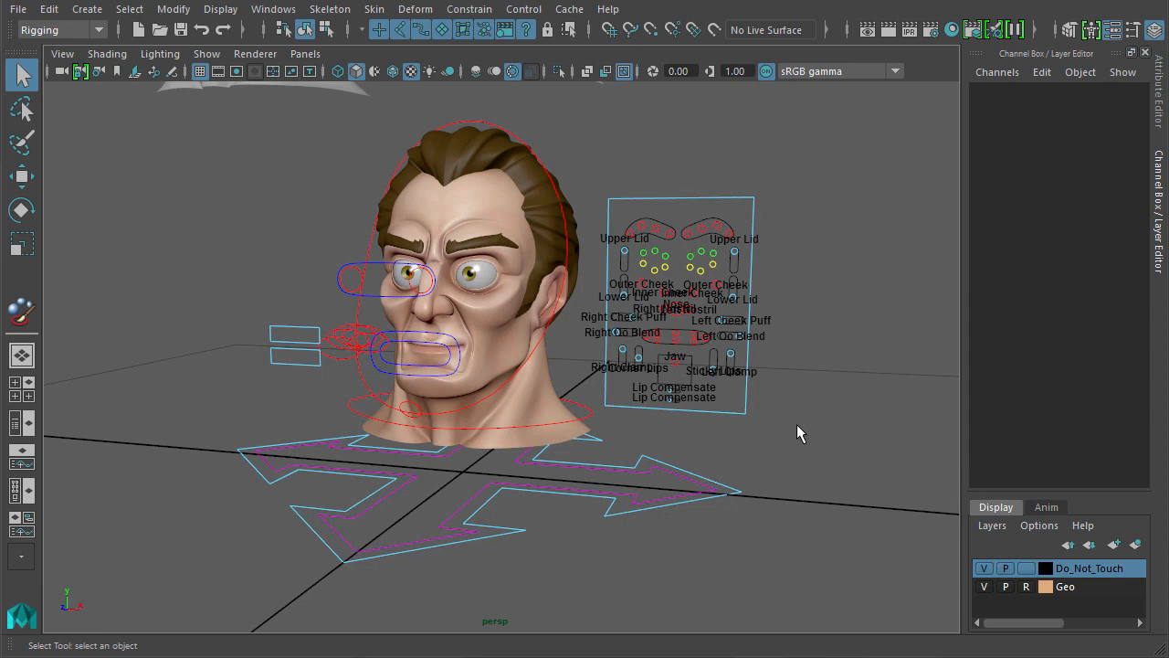
pyautogui.moveTo(751, 369)
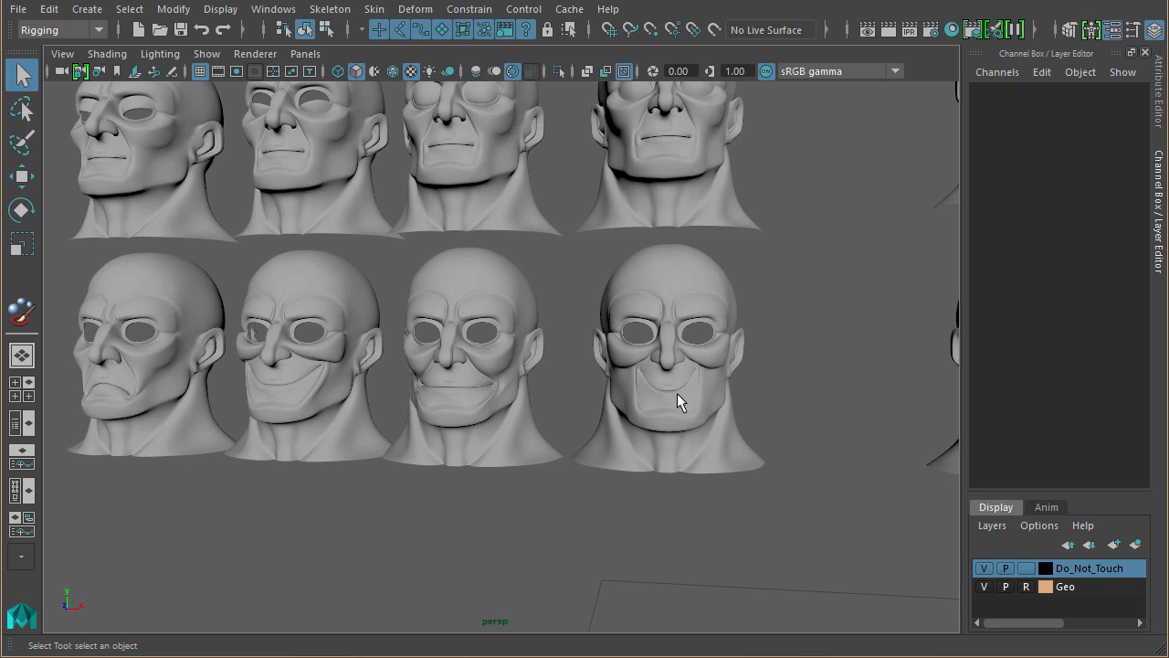
pyautogui.moveTo(501, 427)
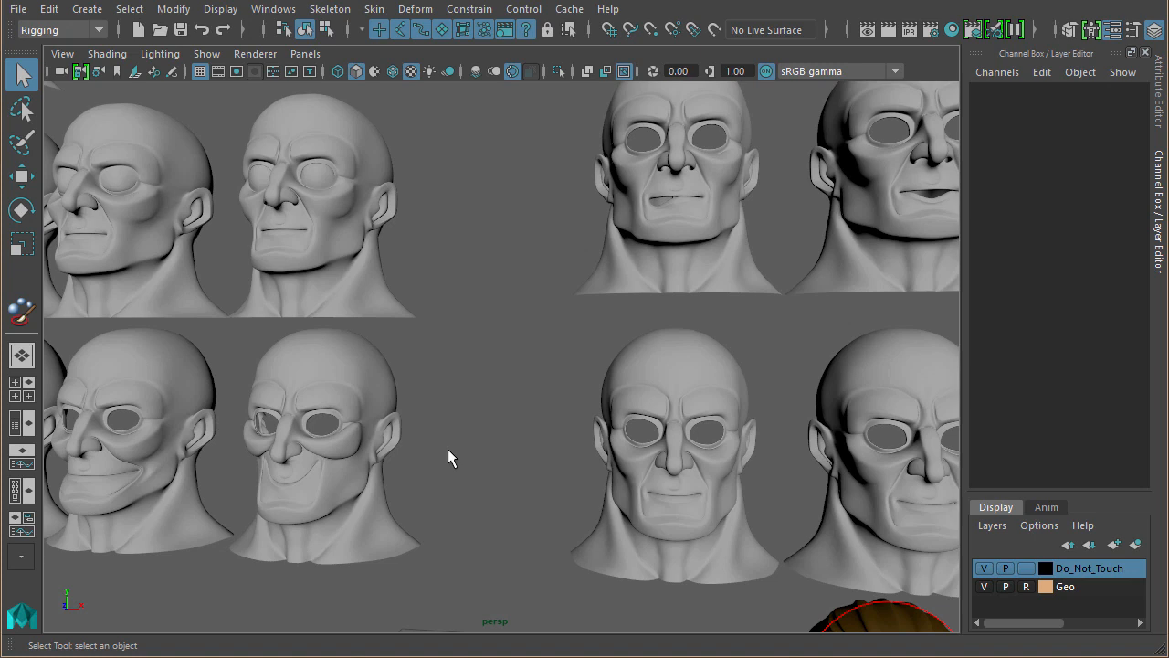
pyautogui.moveTo(484, 421)
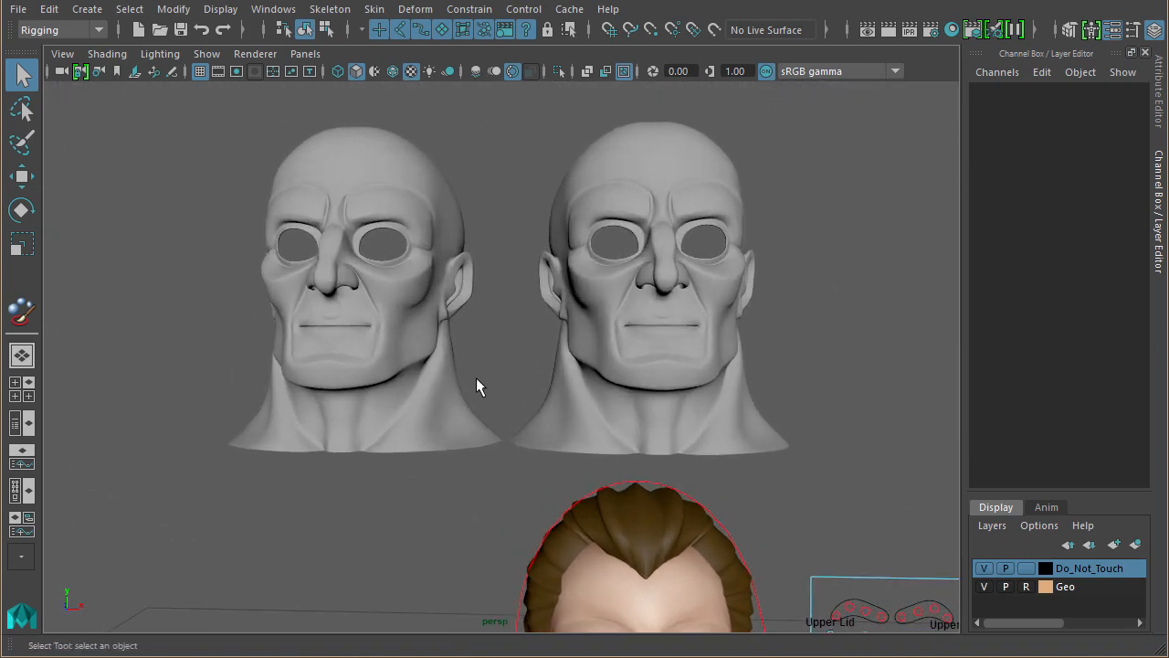
# Select BS_Split_Right, expose its blend shape inputs and slide BS_Lips to 1.
pyautogui.click(665, 274)
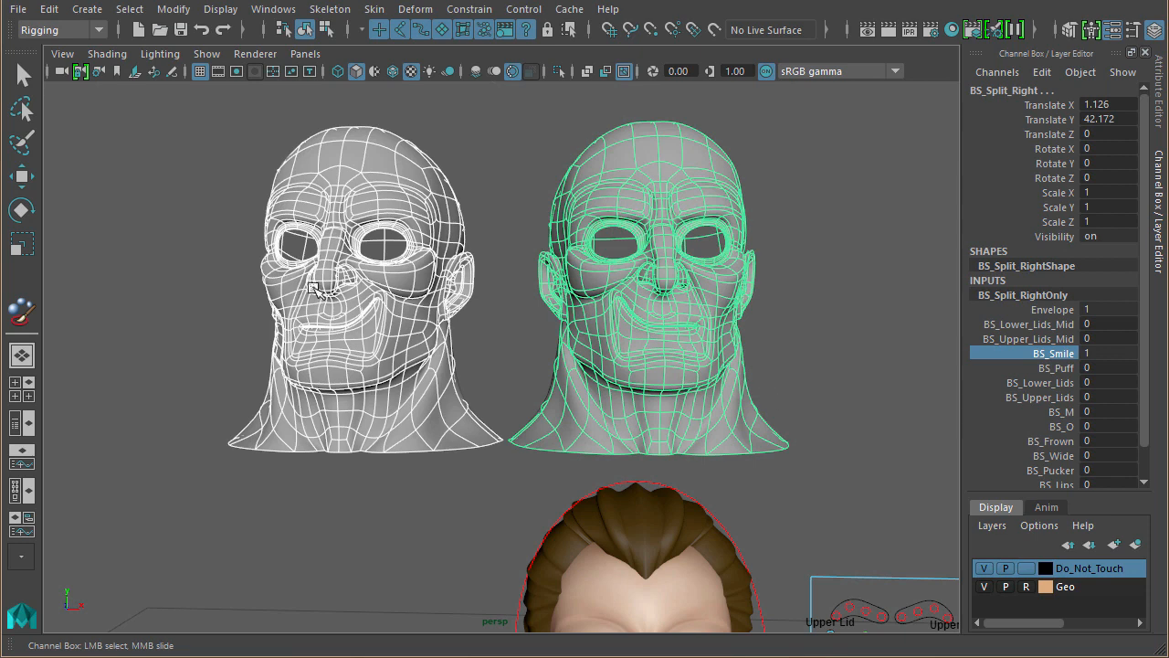
pyautogui.moveTo(701, 304)
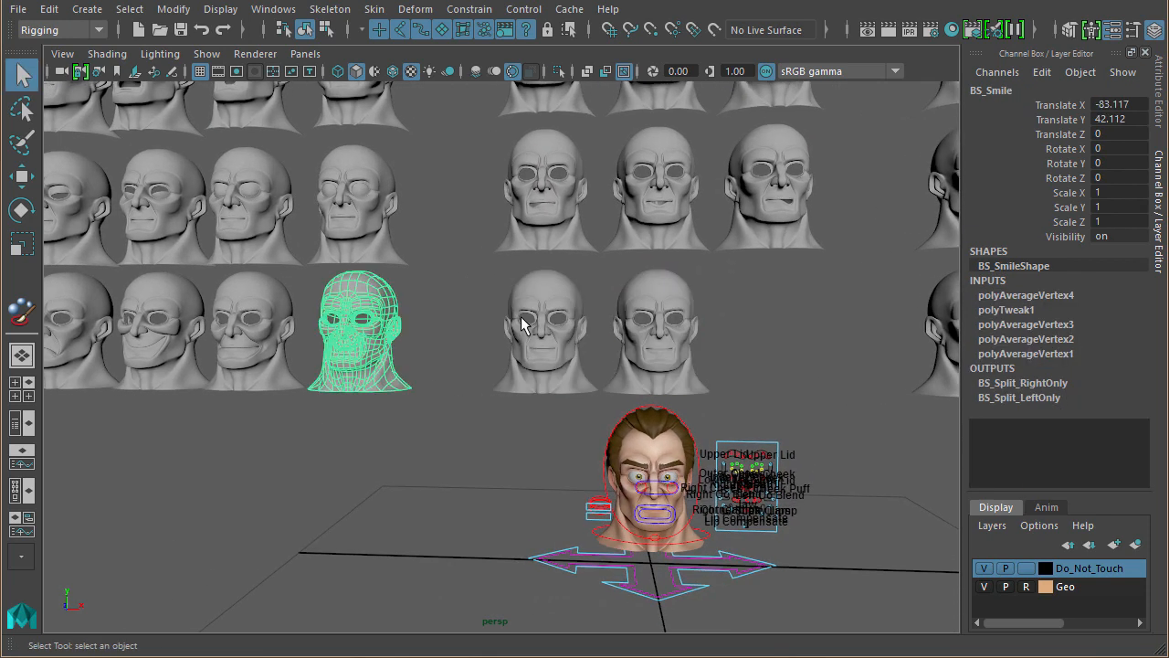
pyautogui.click(544, 335)
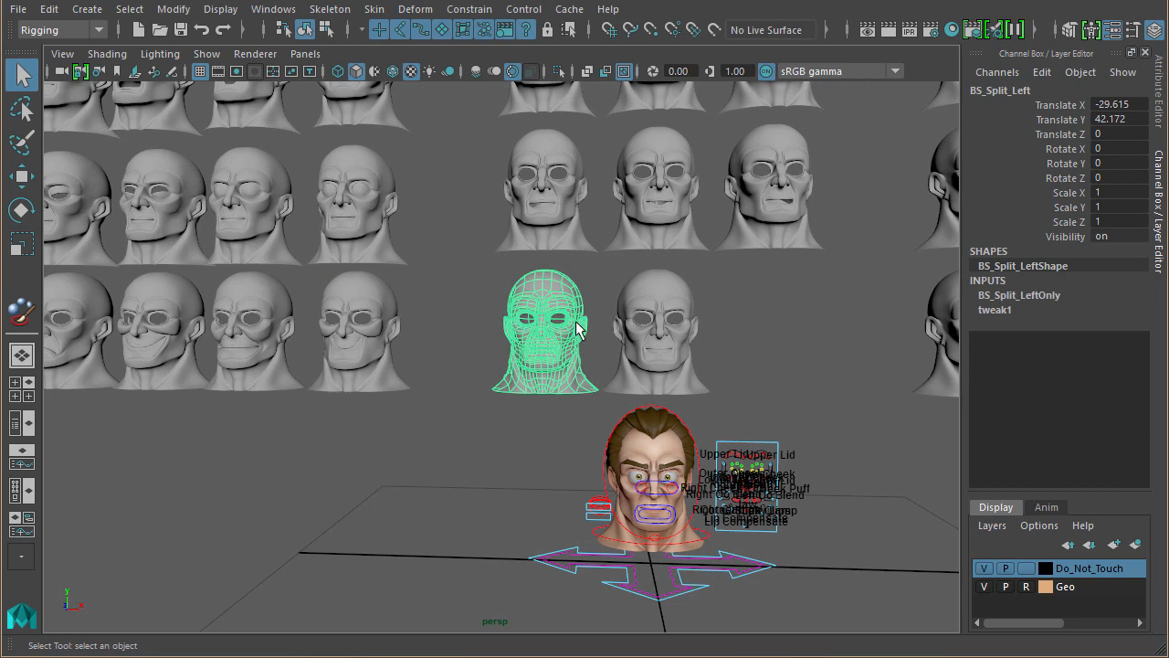
pyautogui.moveTo(614, 186)
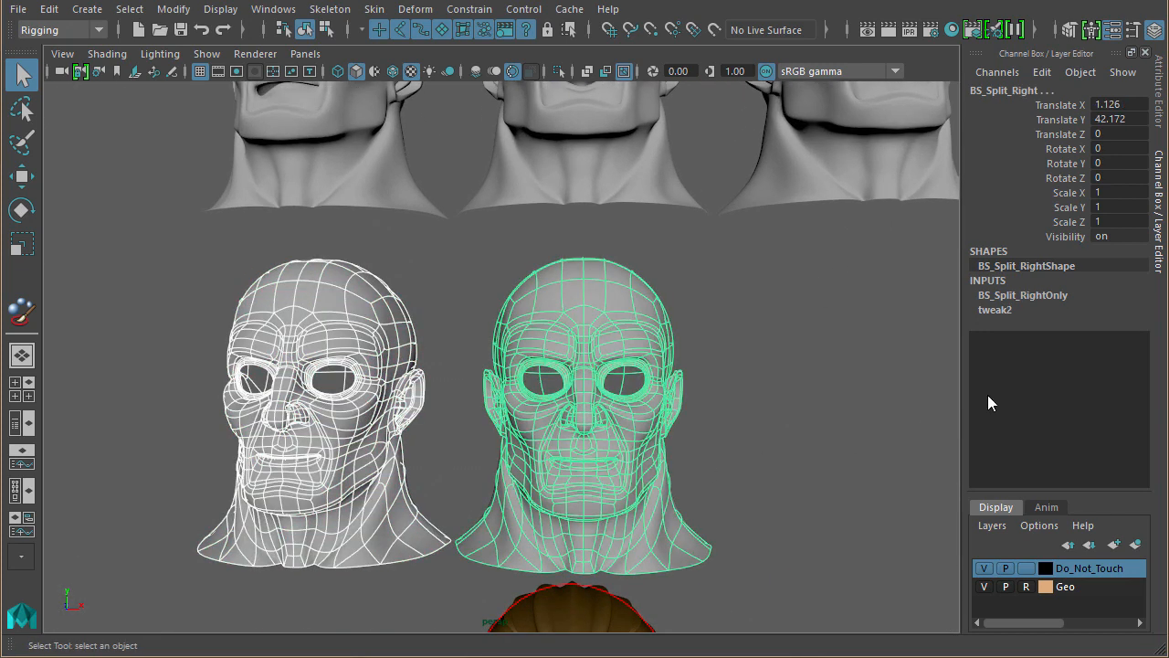
pyautogui.click(1022, 294)
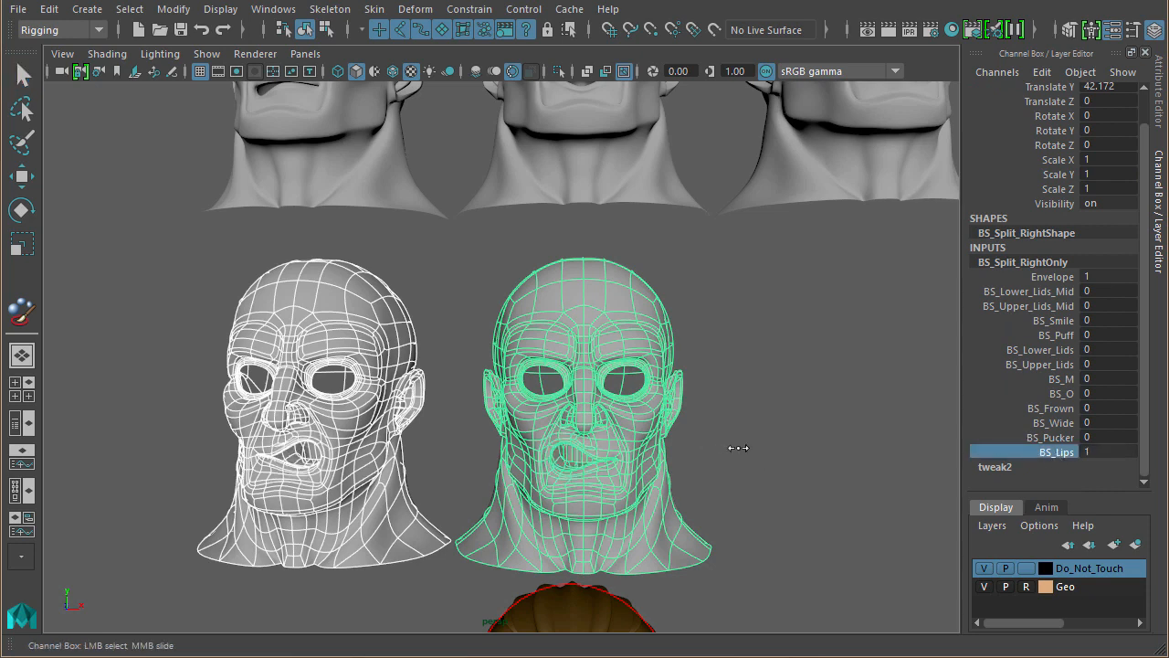
pyautogui.scroll(-3)
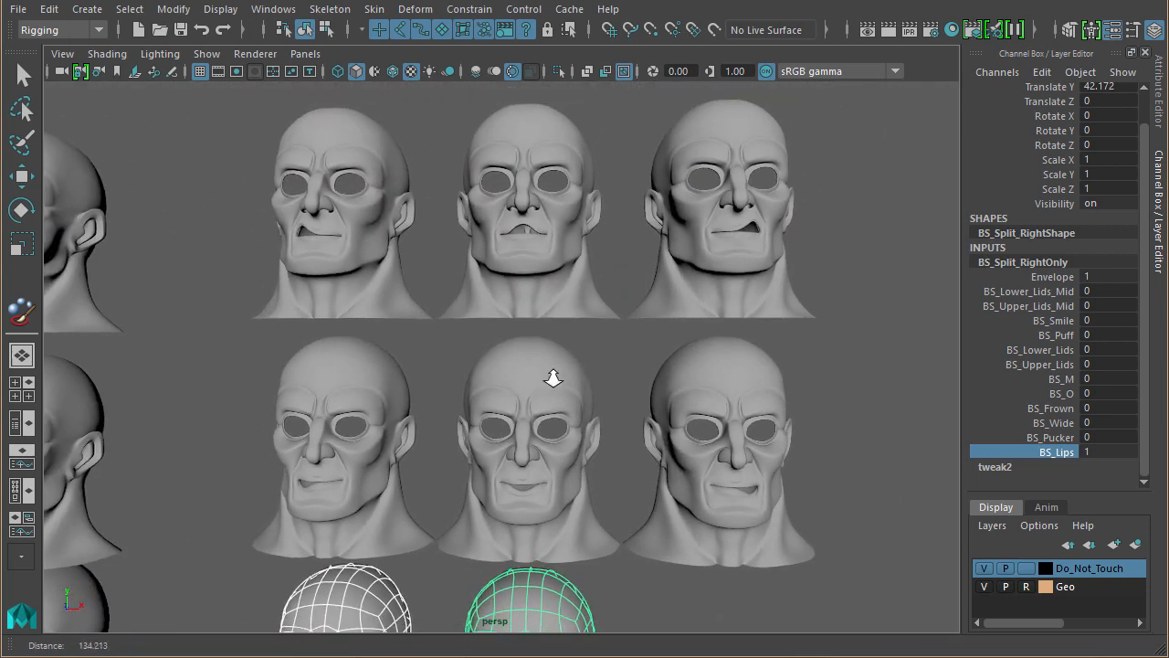
pyautogui.moveTo(375, 265); pyautogui.dragTo(721, 429)
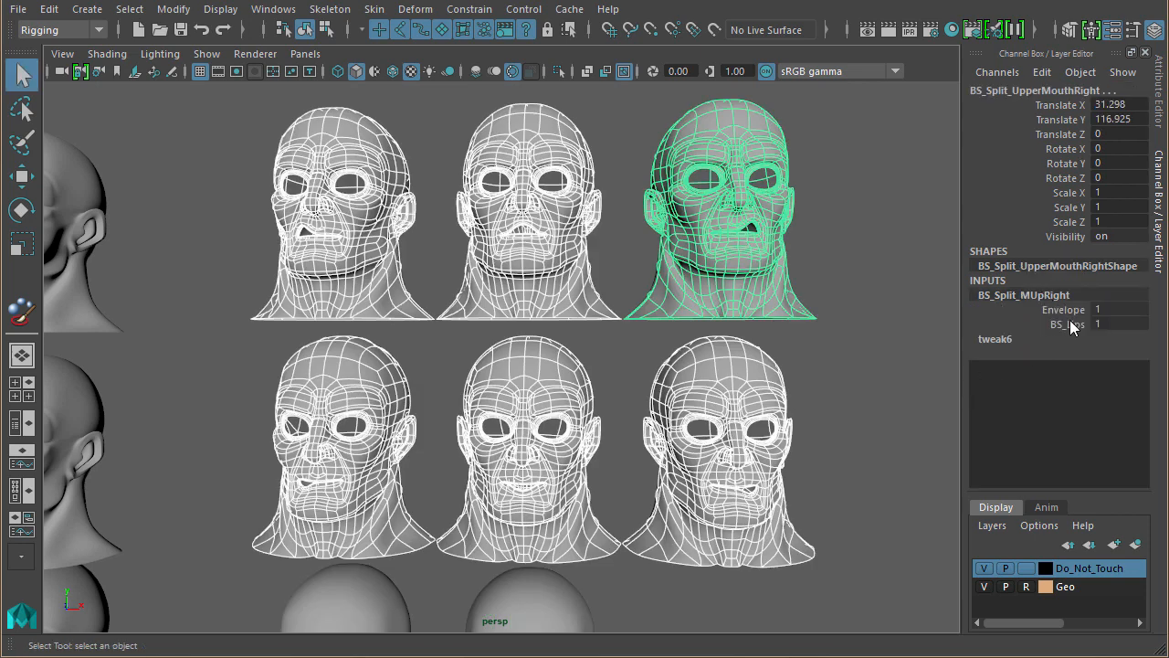
pyautogui.click(1067, 325)
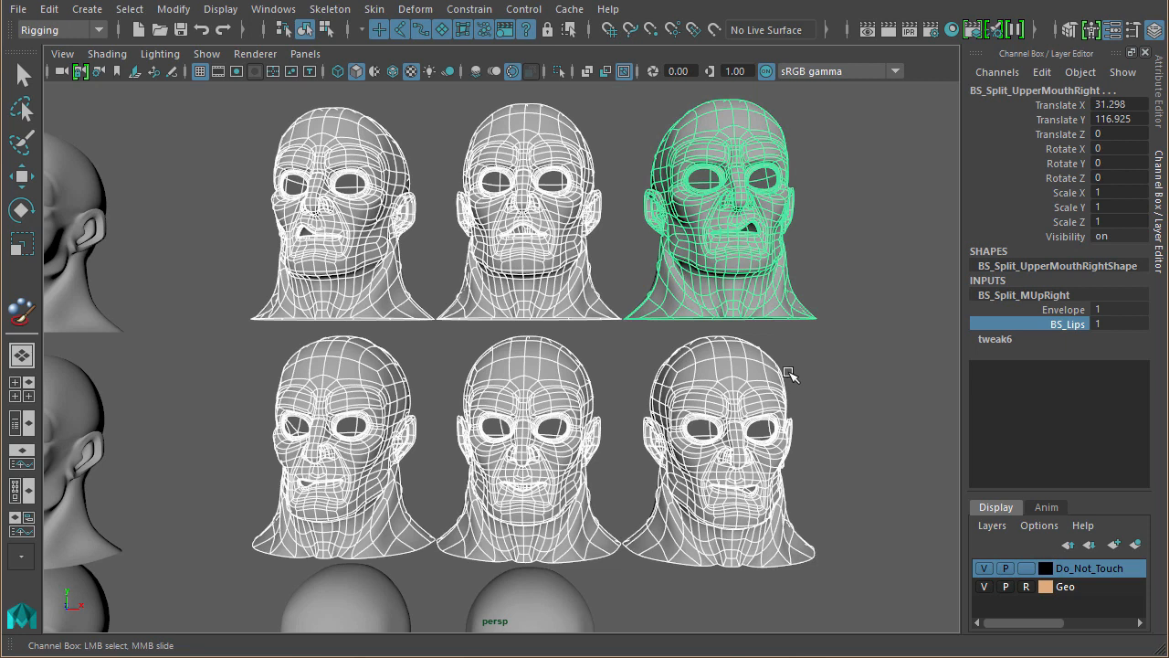
pyautogui.moveTo(786, 378)
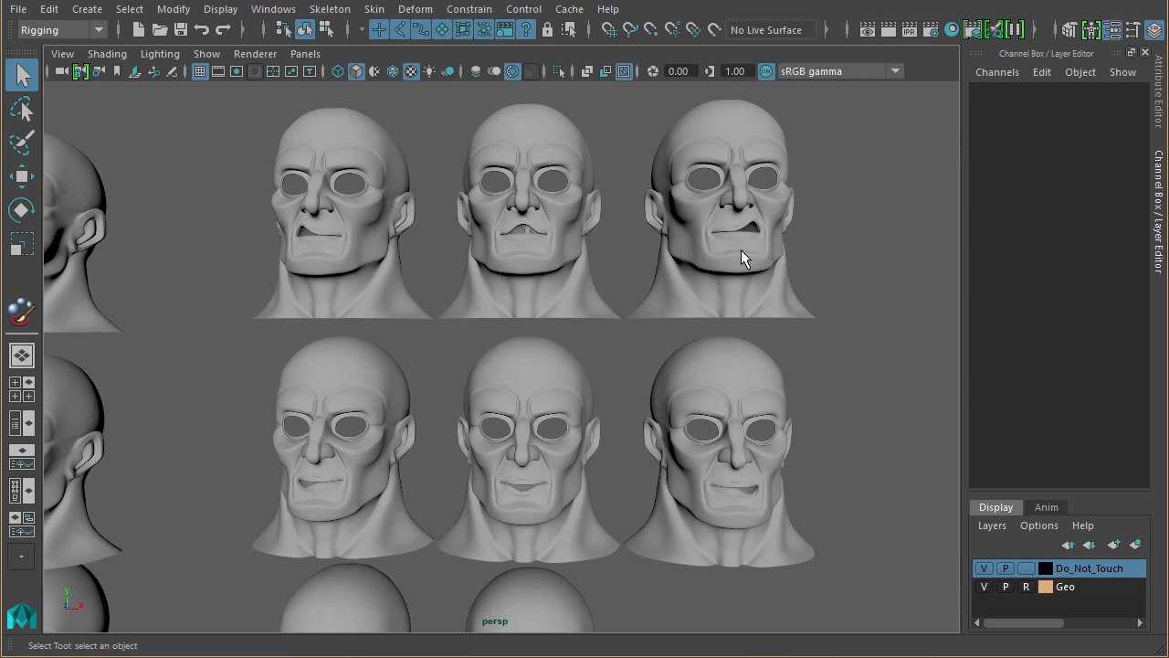
pyautogui.moveTo(767, 176)
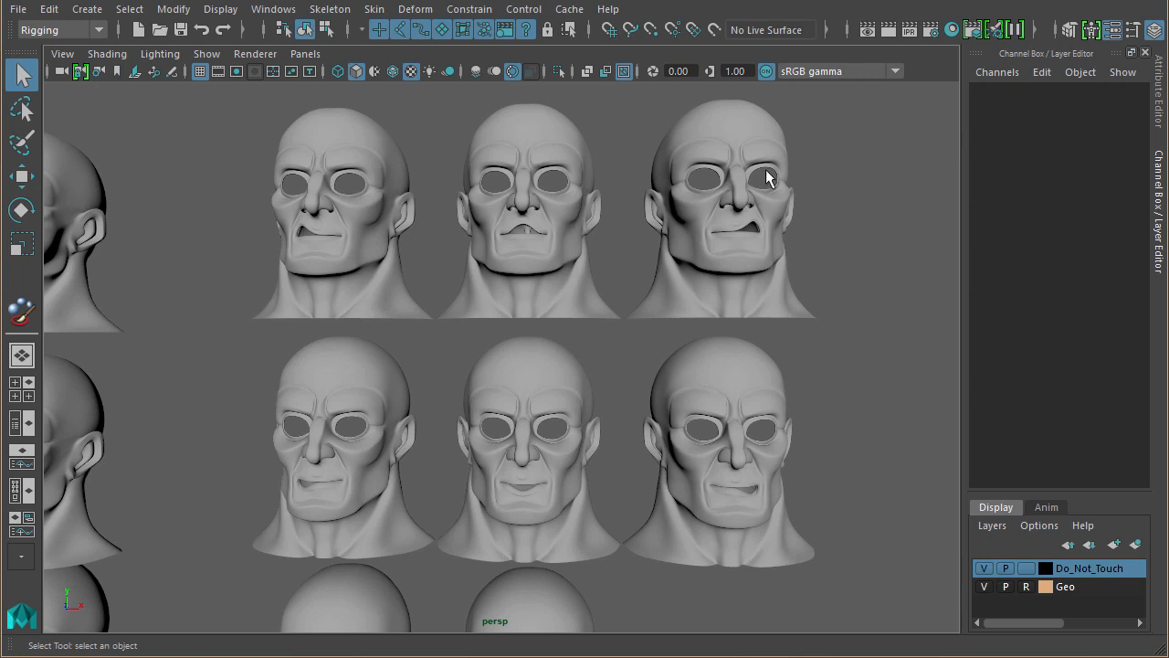
pyautogui.moveTo(767, 179); pyautogui.dragTo(581, 420)
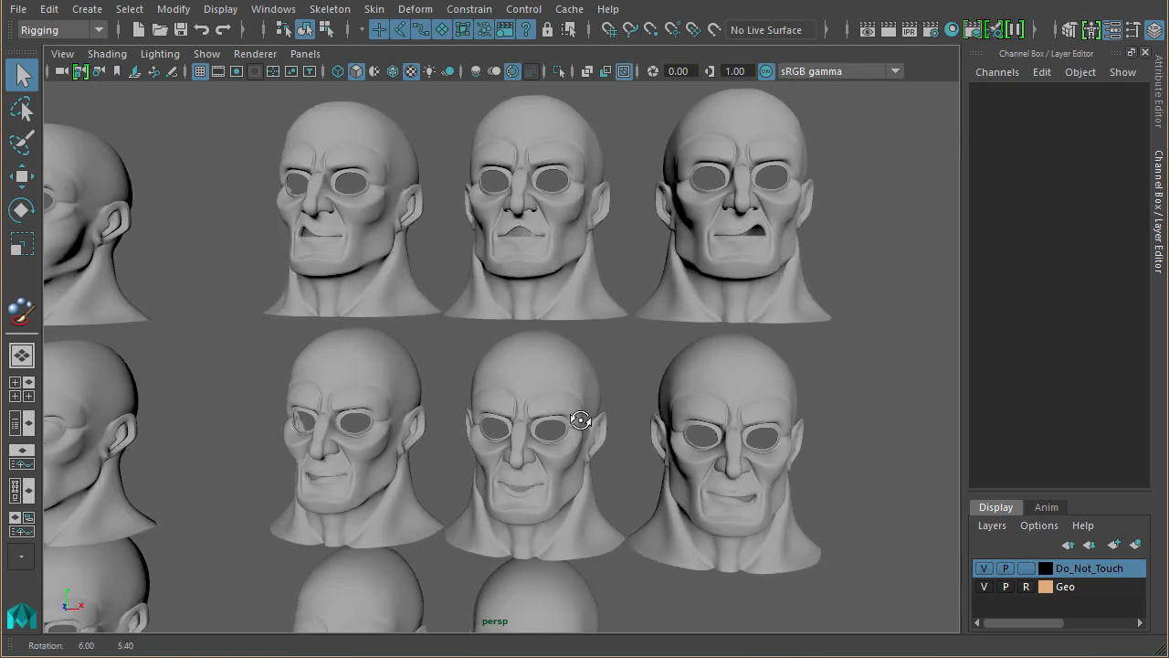
pyautogui.moveTo(580, 420); pyautogui.dragTo(703, 471)
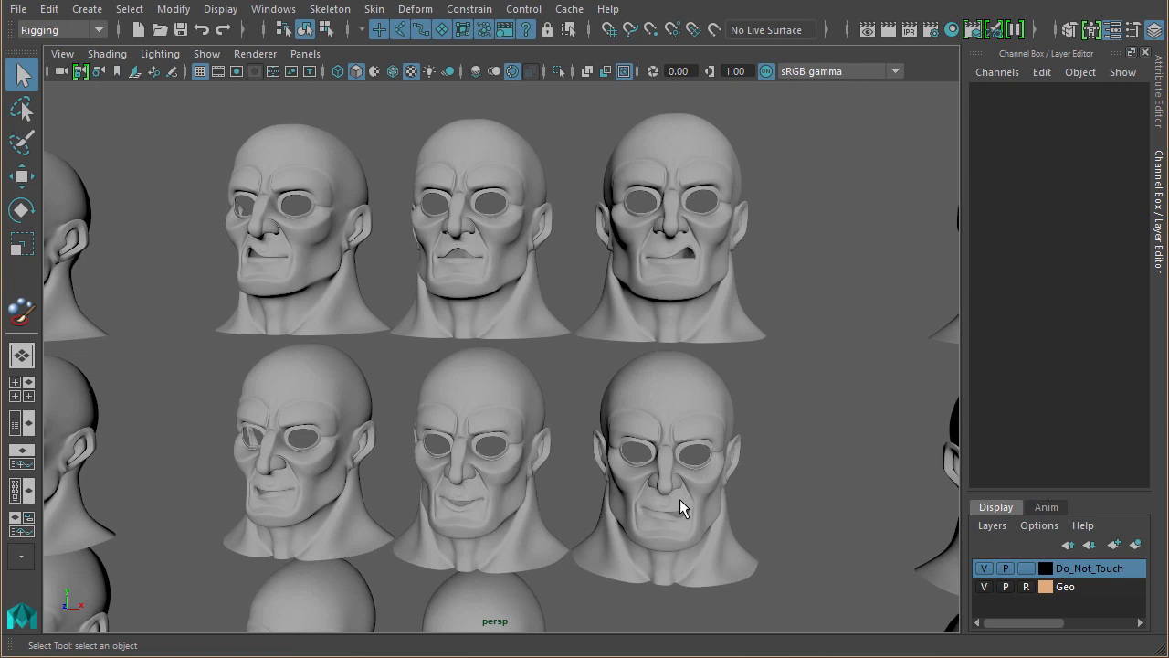
# Marquee-select the target heads and add the main head to the selection.
pyautogui.moveTo(241, 193); pyautogui.dragTo(727, 500)
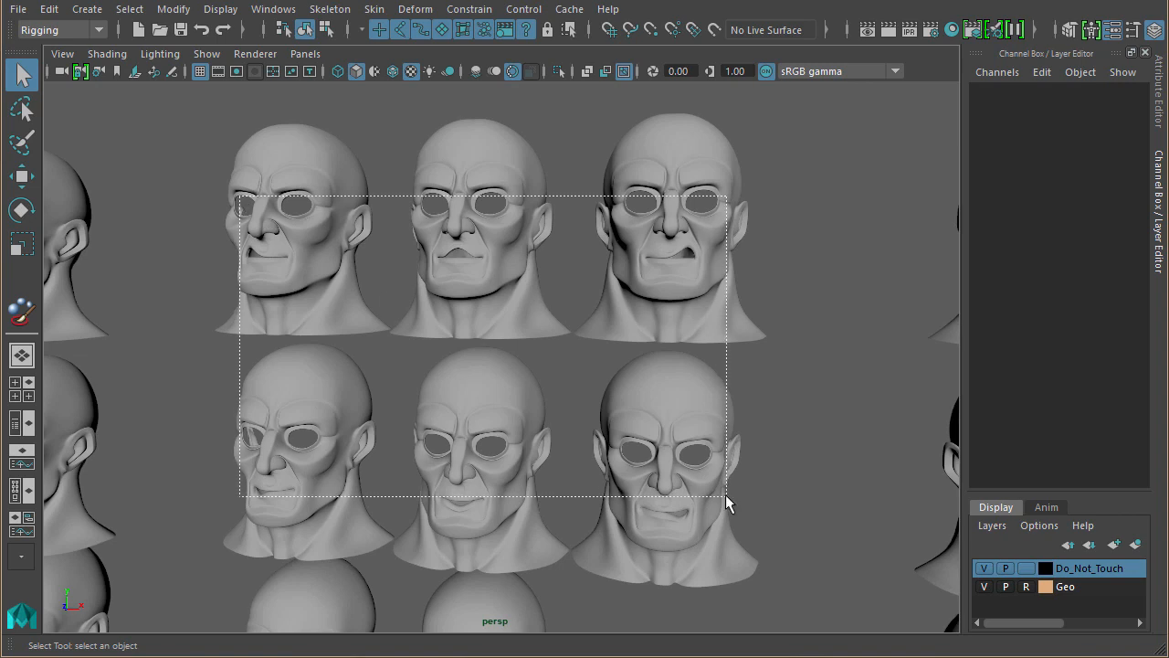
pyautogui.click(783, 420)
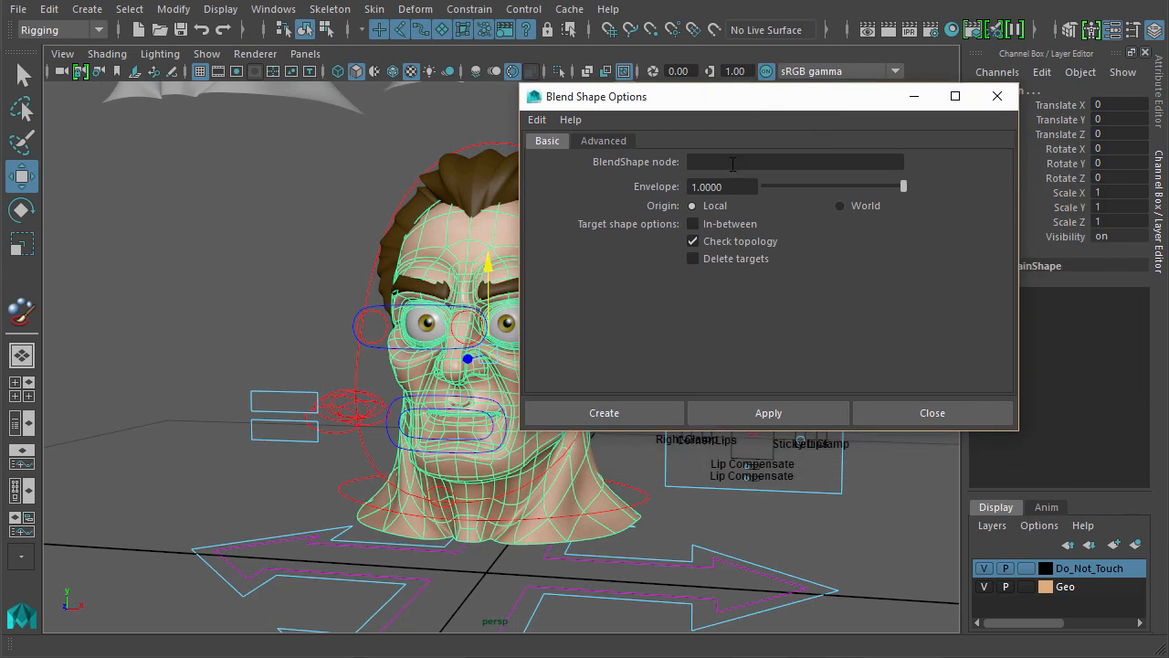
# Enter Head_BShapes as the blend shape node name.
pyautogui.write('Head')
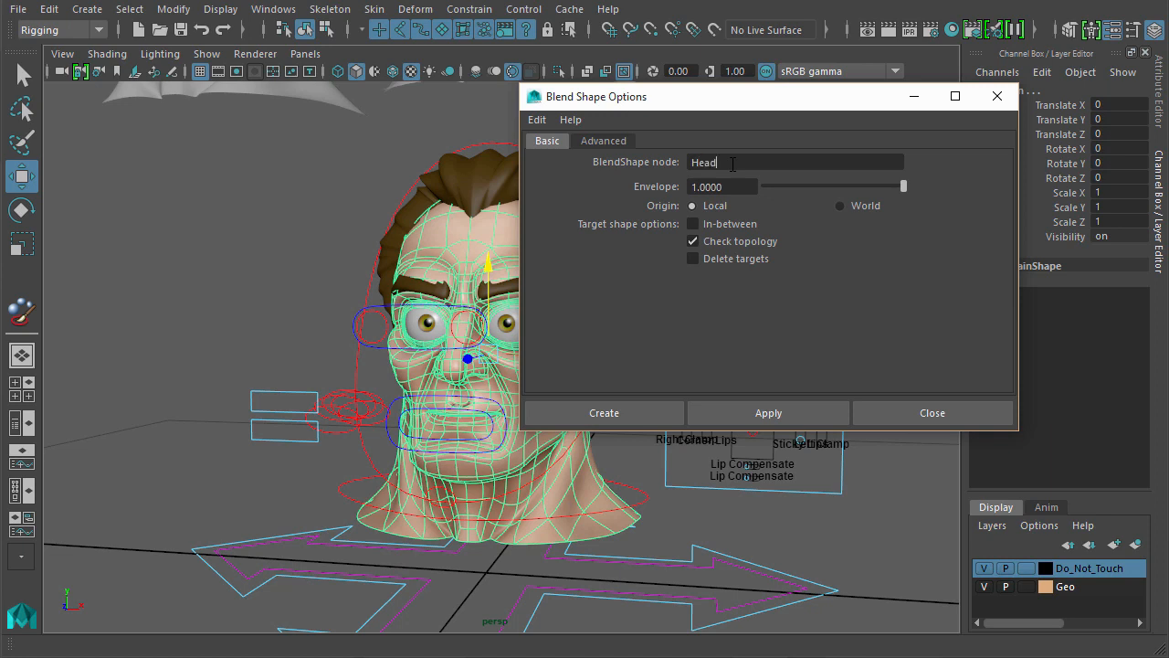
pyautogui.write('_B')
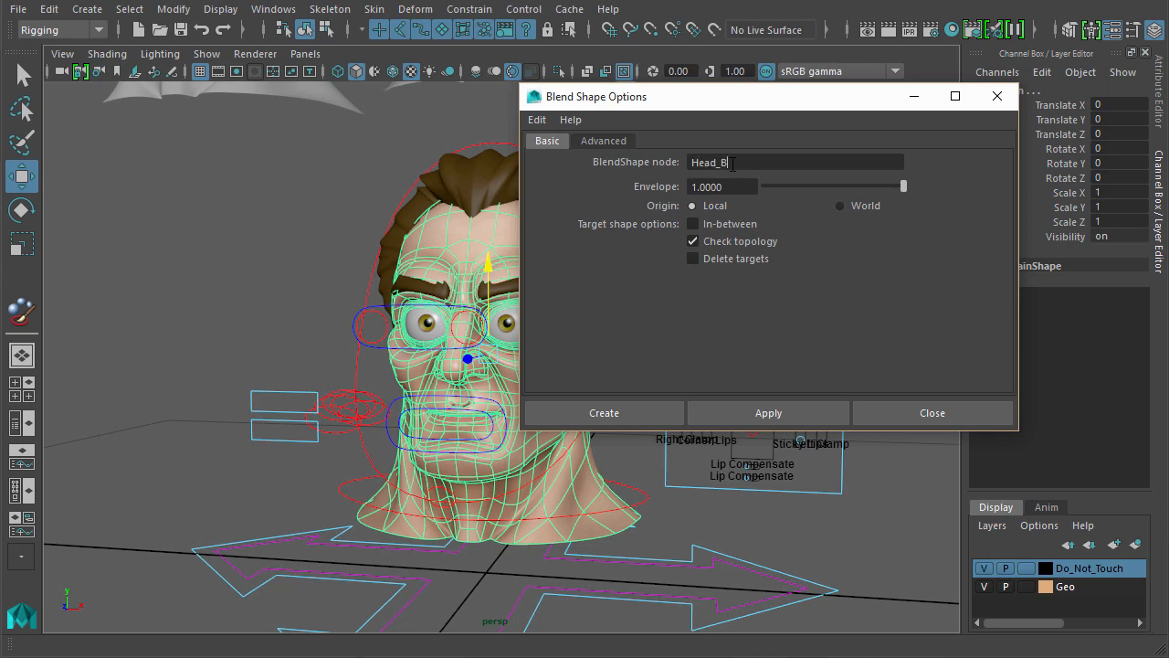
pyautogui.write('Shapes')
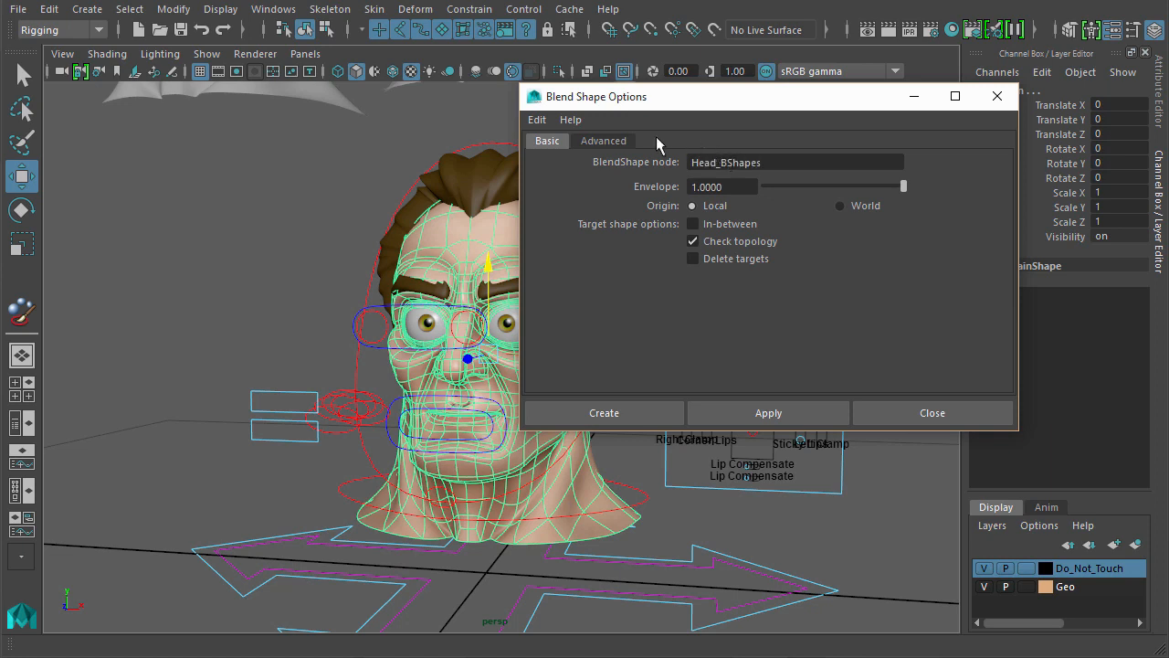
# Review the Advanced deformation order list and keep it at Automatic.
pyautogui.click(603, 139)
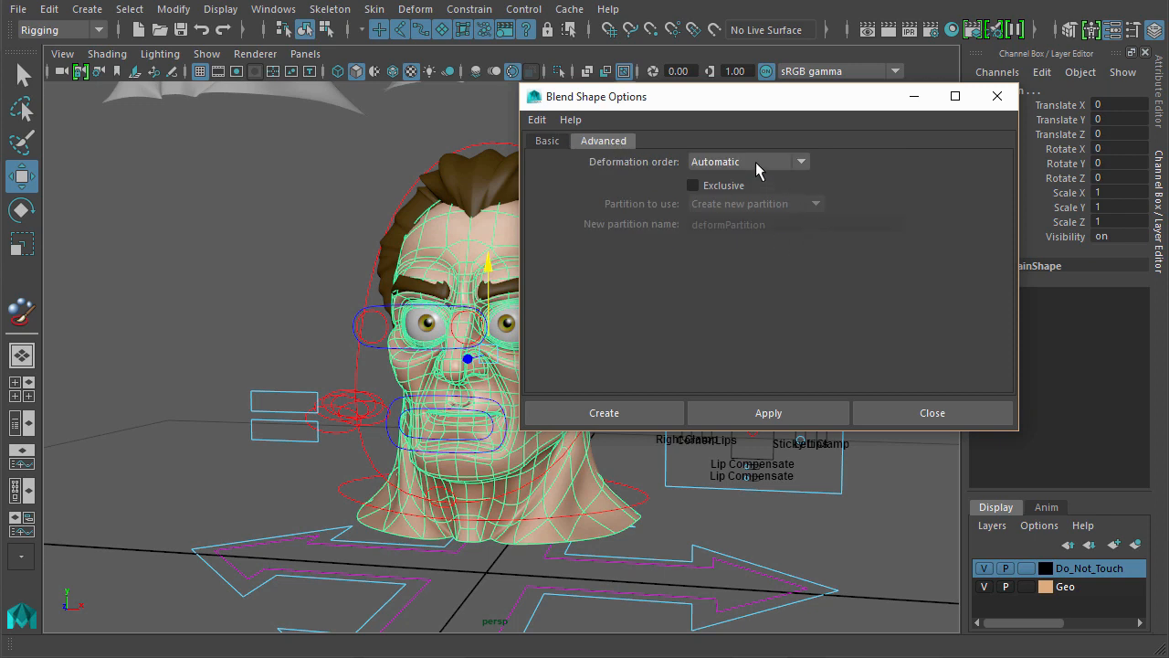
pyautogui.click(747, 161)
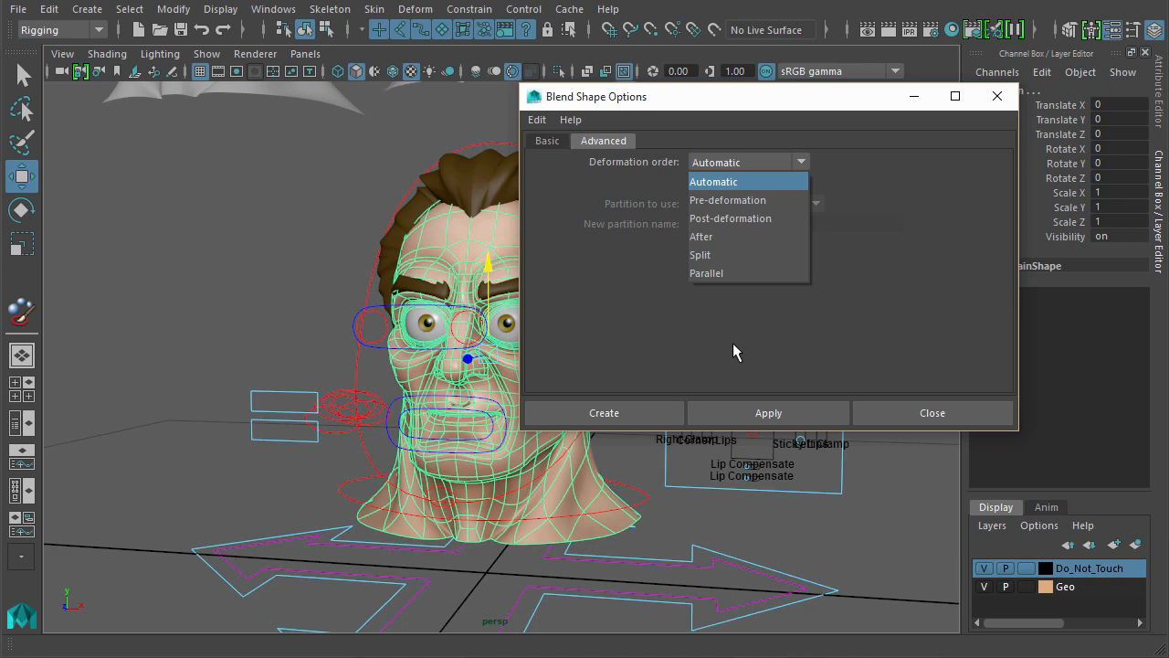
pyautogui.moveTo(749, 272)
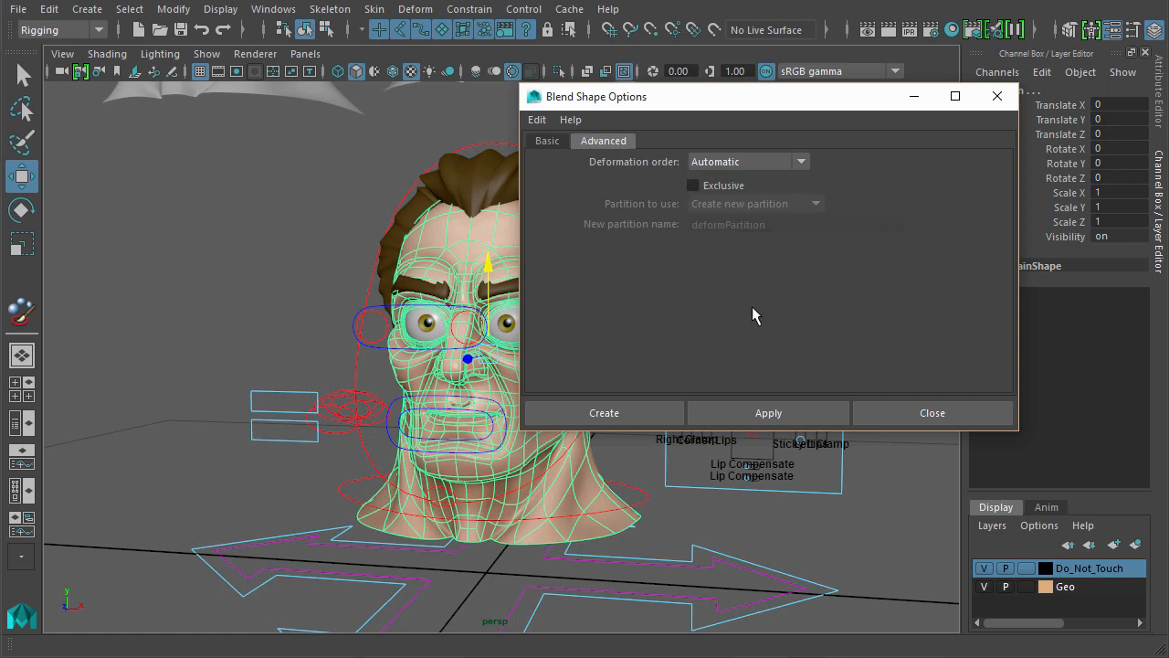
pyautogui.click(749, 160)
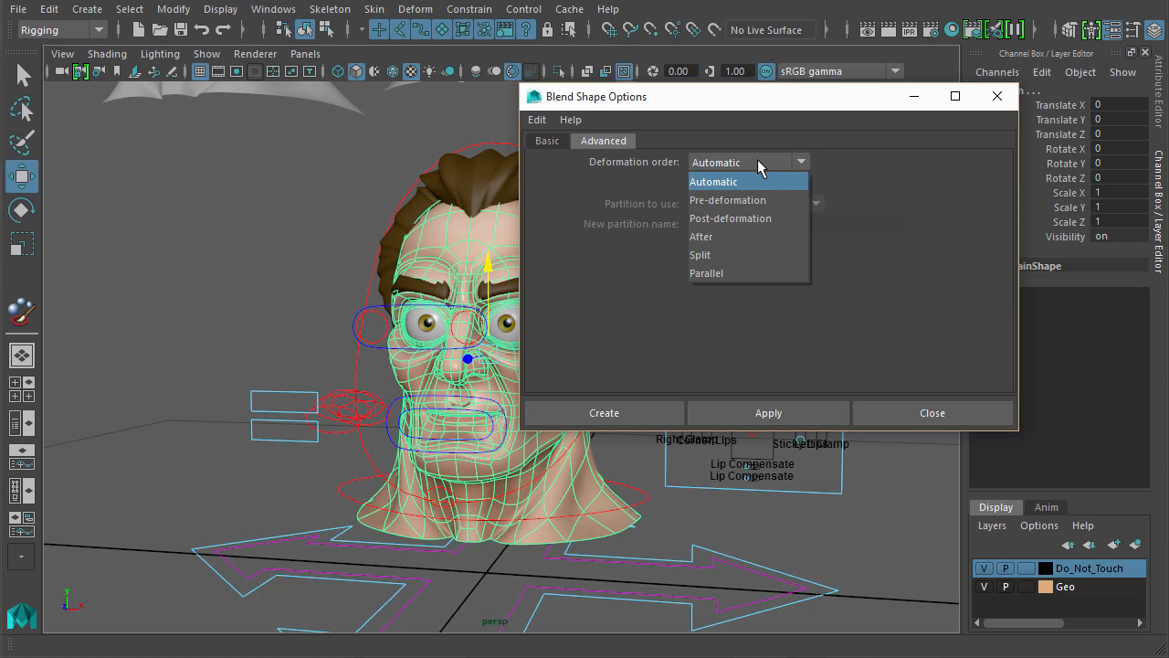
pyautogui.moveTo(709, 255)
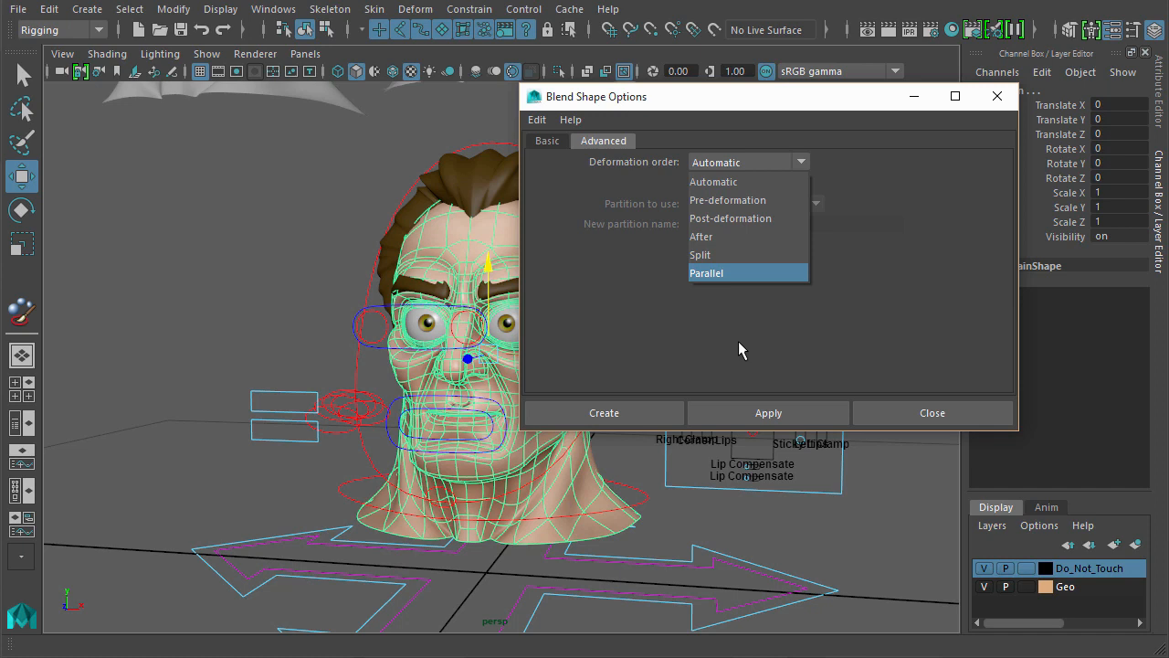
pyautogui.click(712, 180)
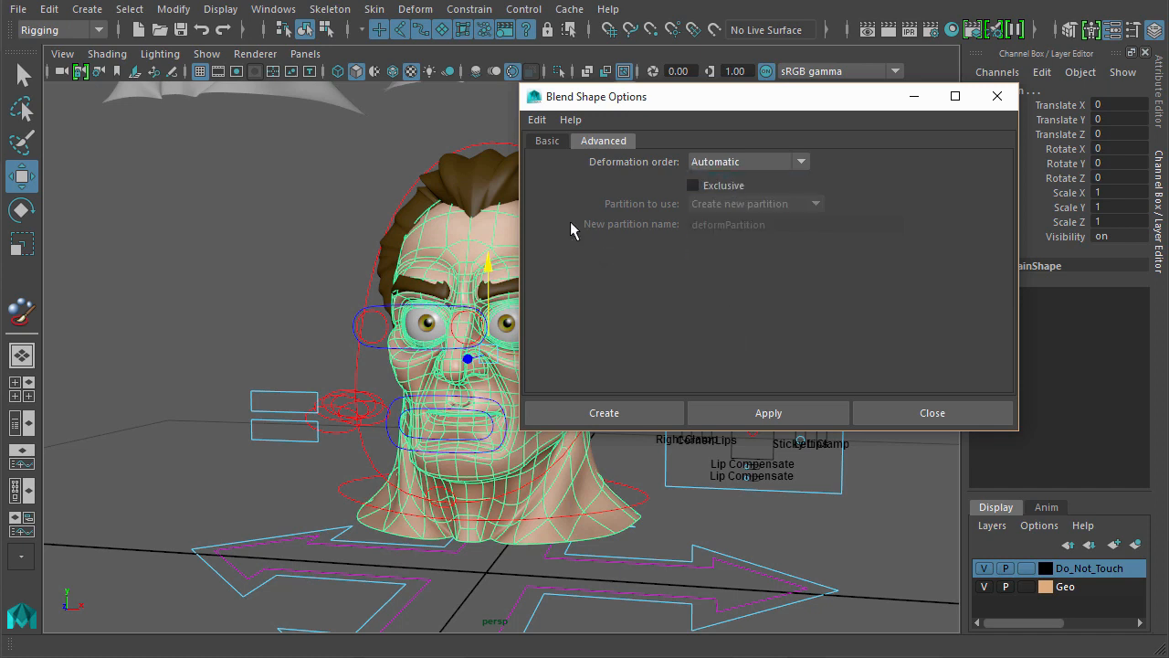
pyautogui.click(546, 139)
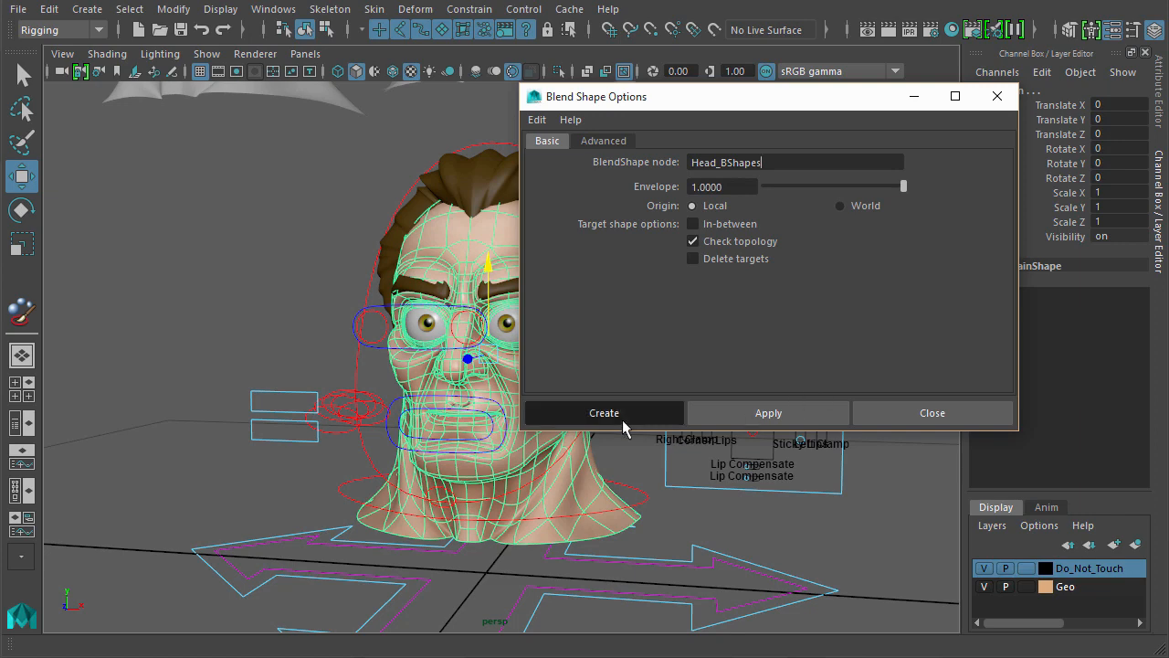
# Create the Head_BShapes node, check a target weight and move the left outer lip control to test.
pyautogui.click(603, 413)
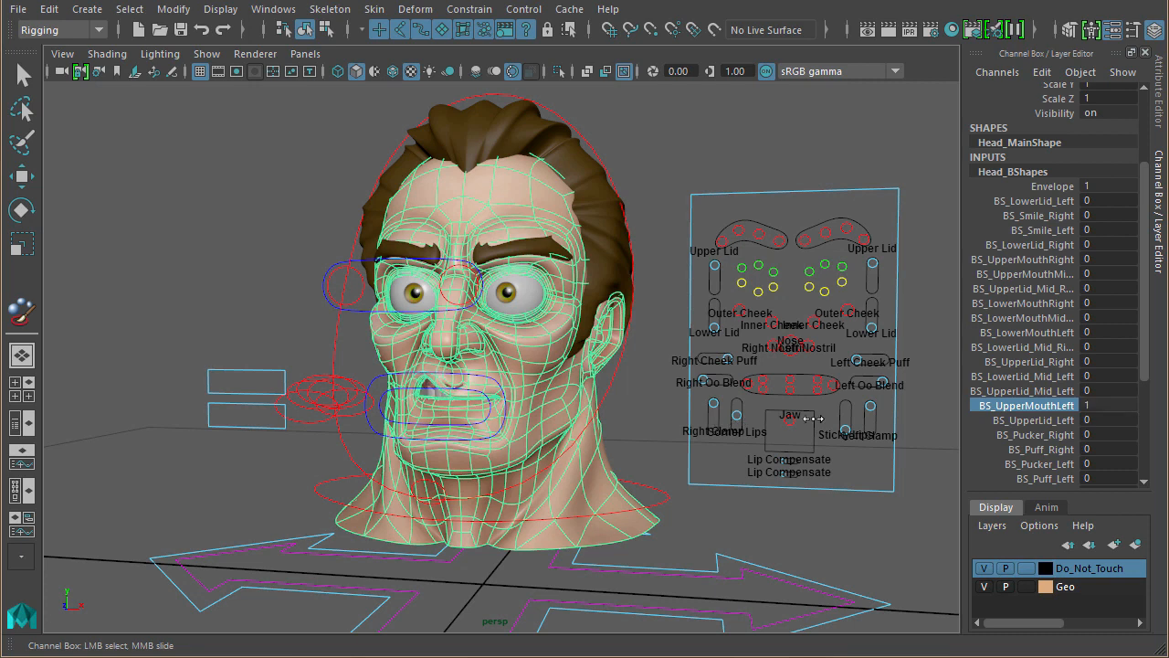
pyautogui.click(1022, 318)
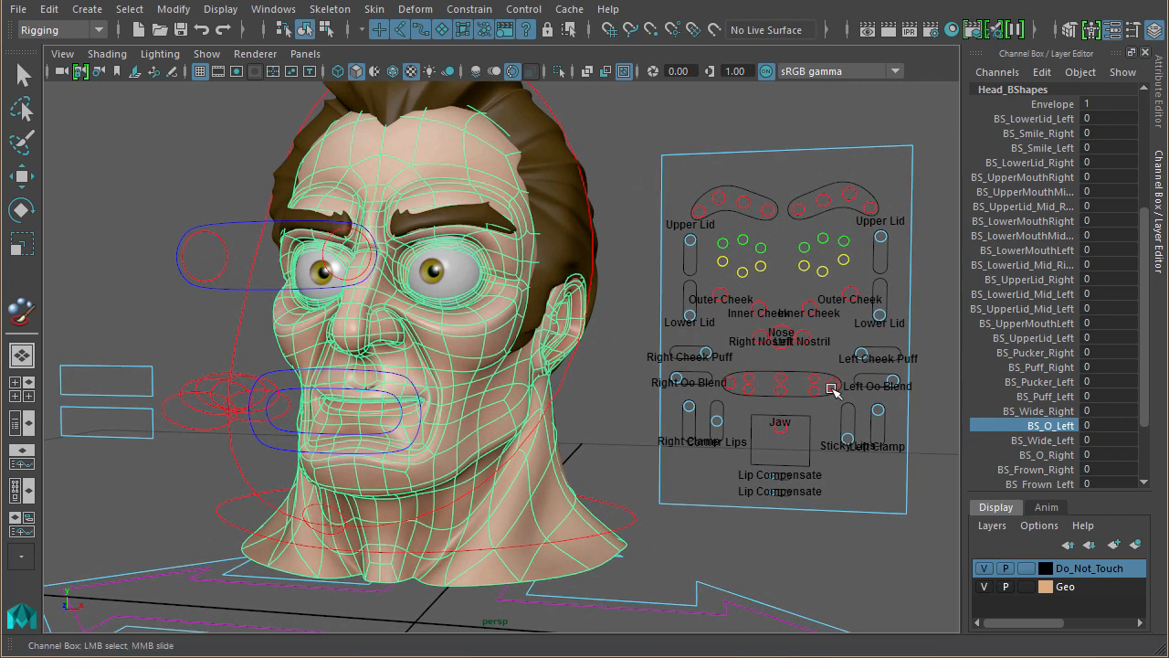
pyautogui.click(833, 388)
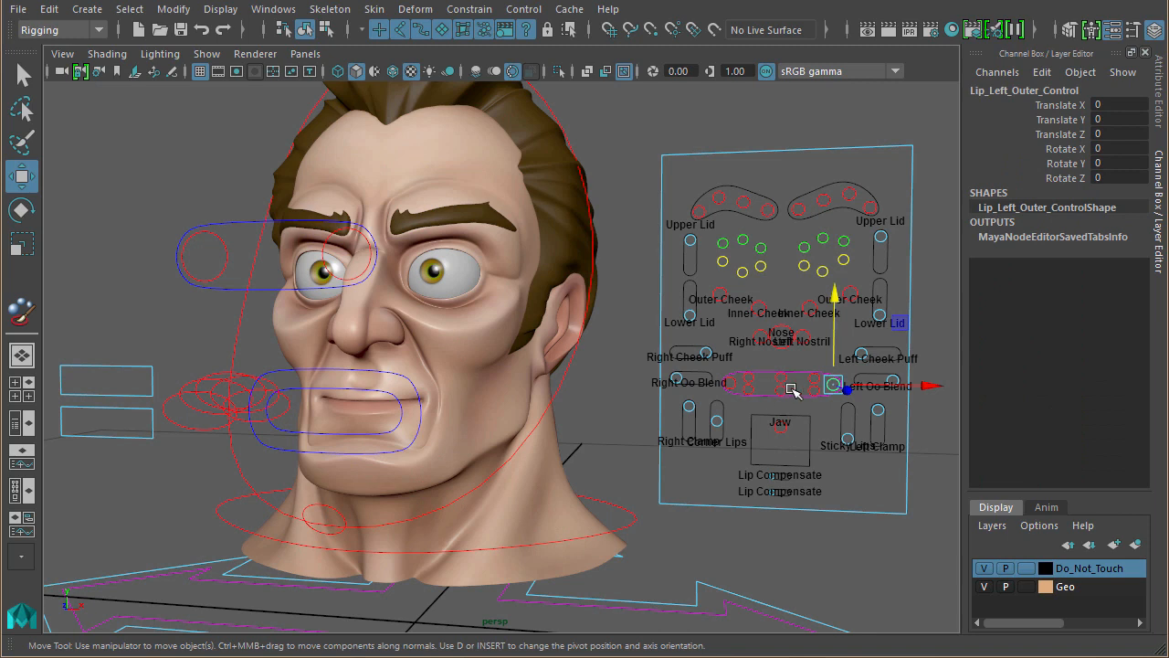
pyautogui.moveTo(831, 386); pyautogui.dragTo(859, 332)
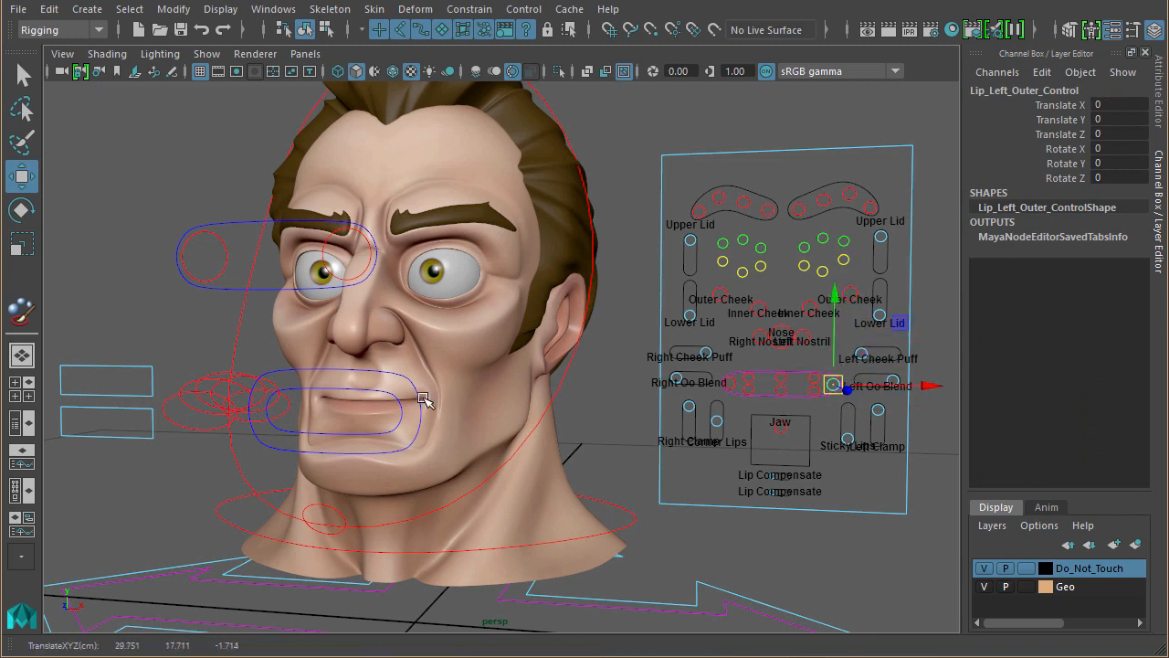
pyautogui.moveTo(420, 367)
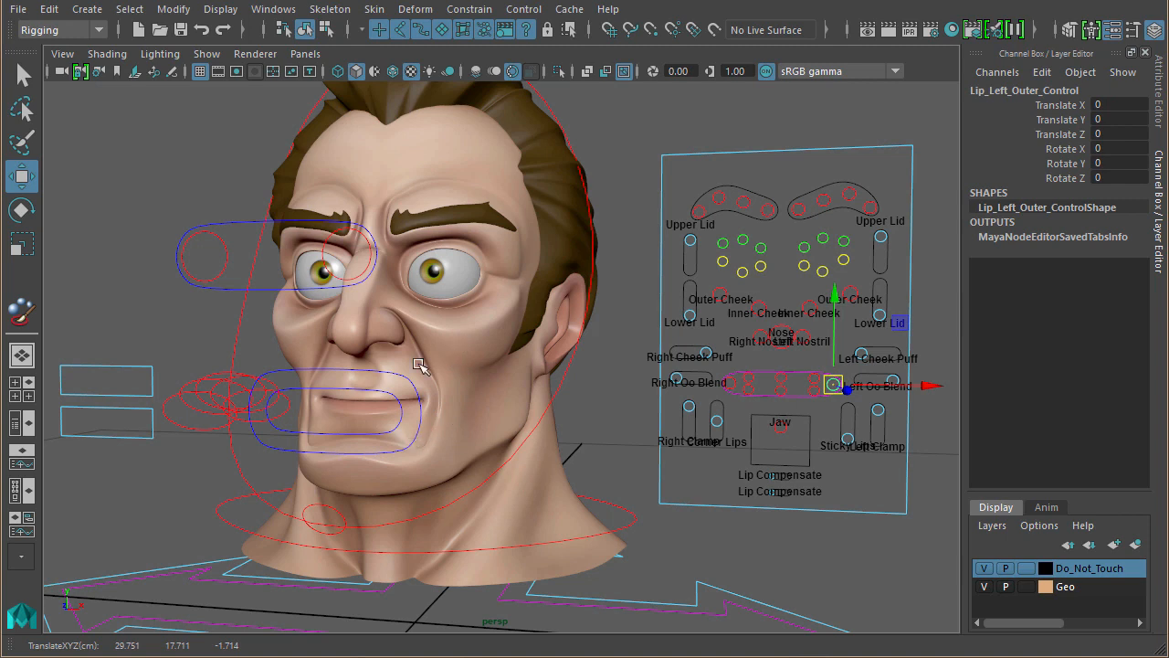
pyautogui.moveTo(807, 431)
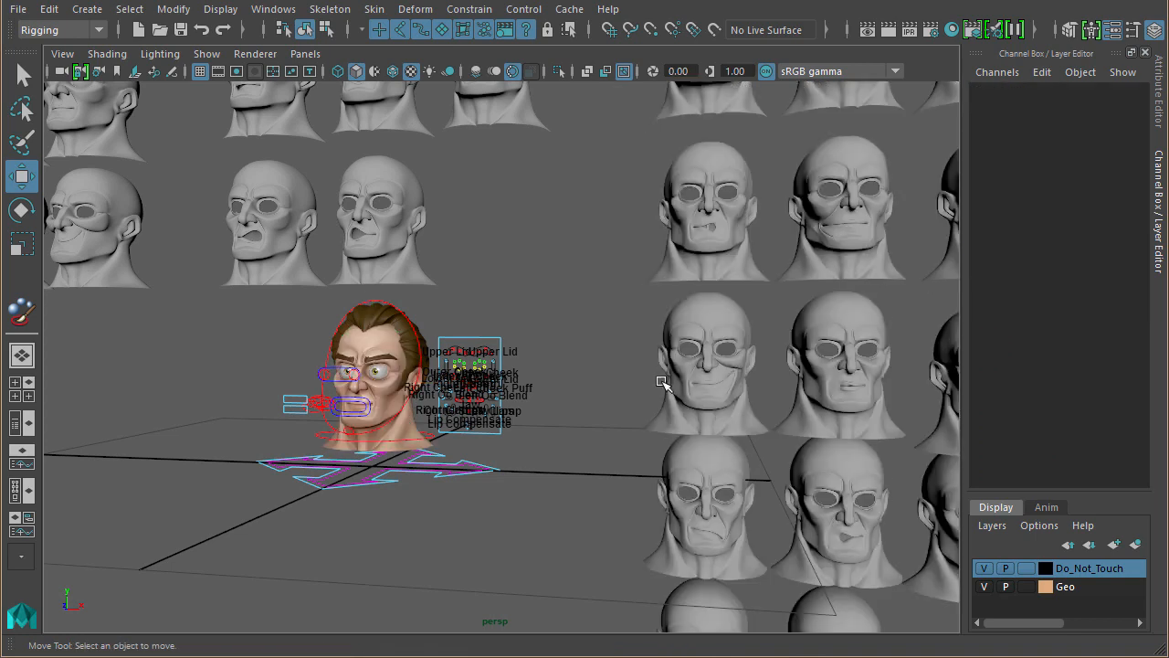
# Select Head_Main and scroll through the Head_BShapes target weight list.
pyautogui.scroll(-3)
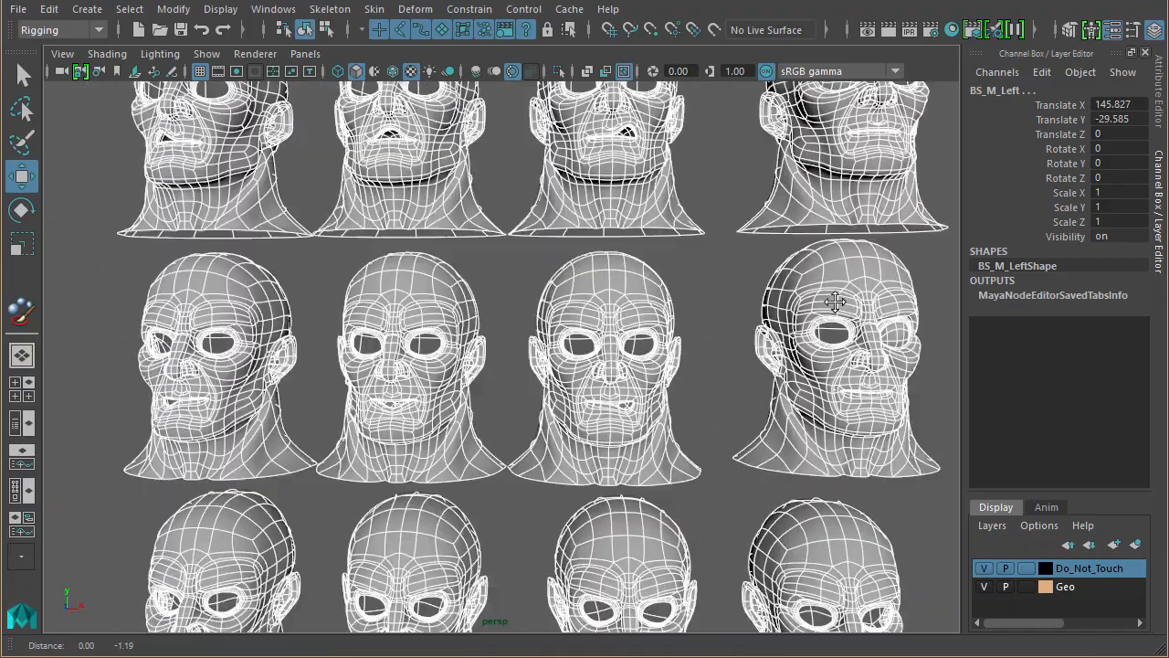
pyautogui.click(630, 562)
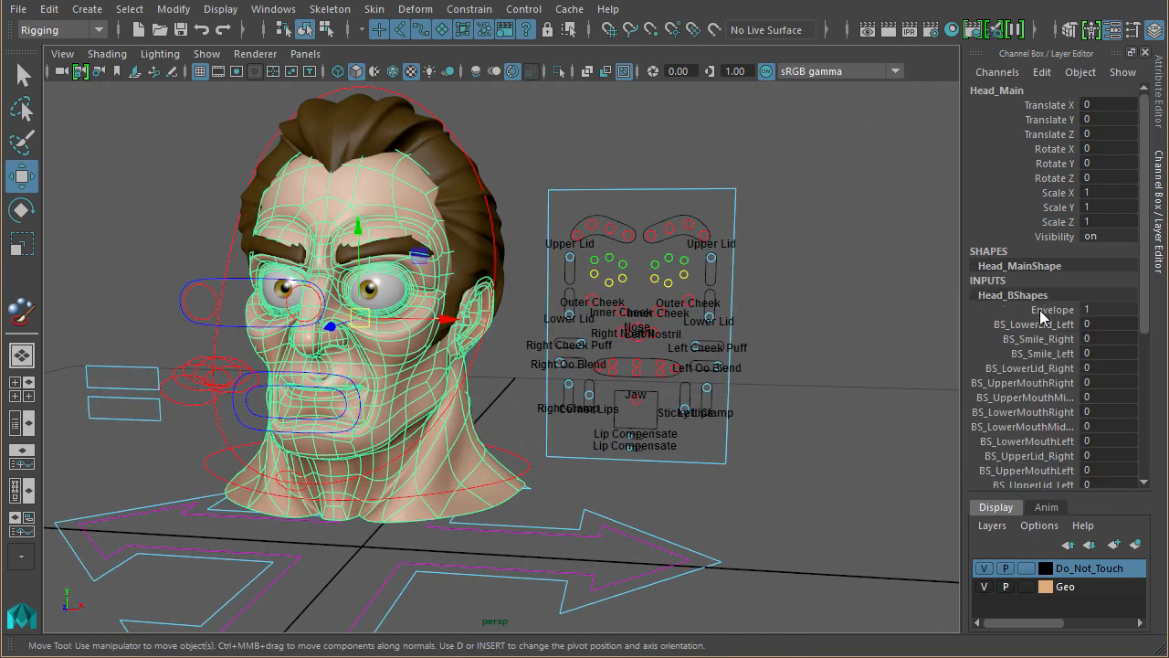
pyautogui.scroll(-3)
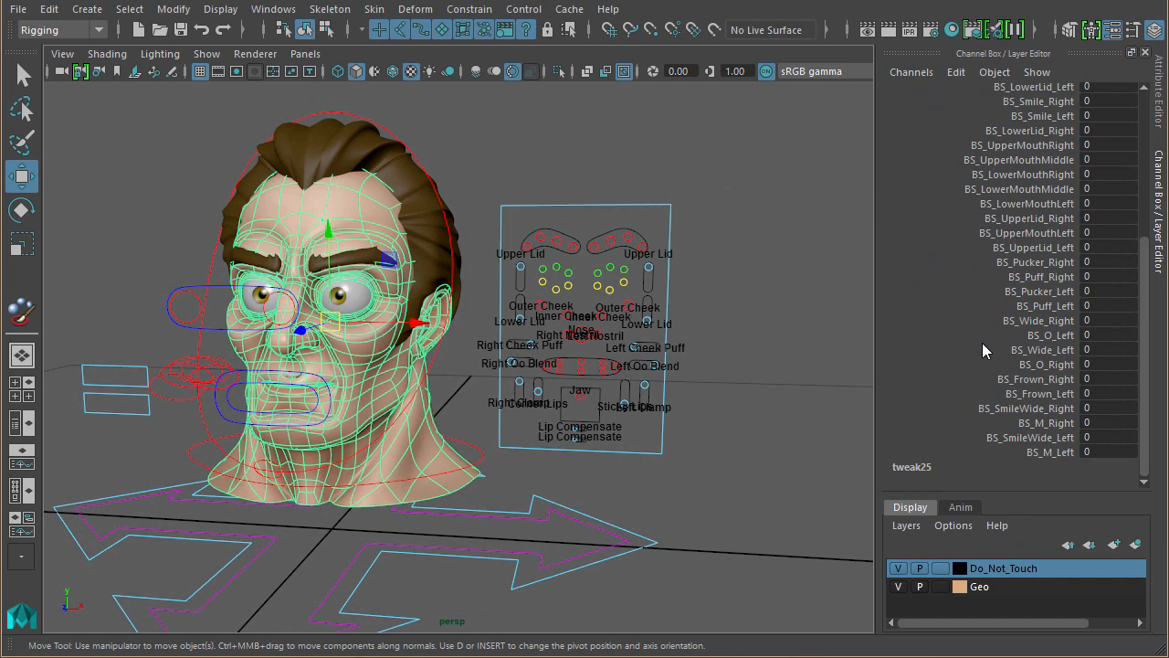
pyautogui.moveTo(972, 341)
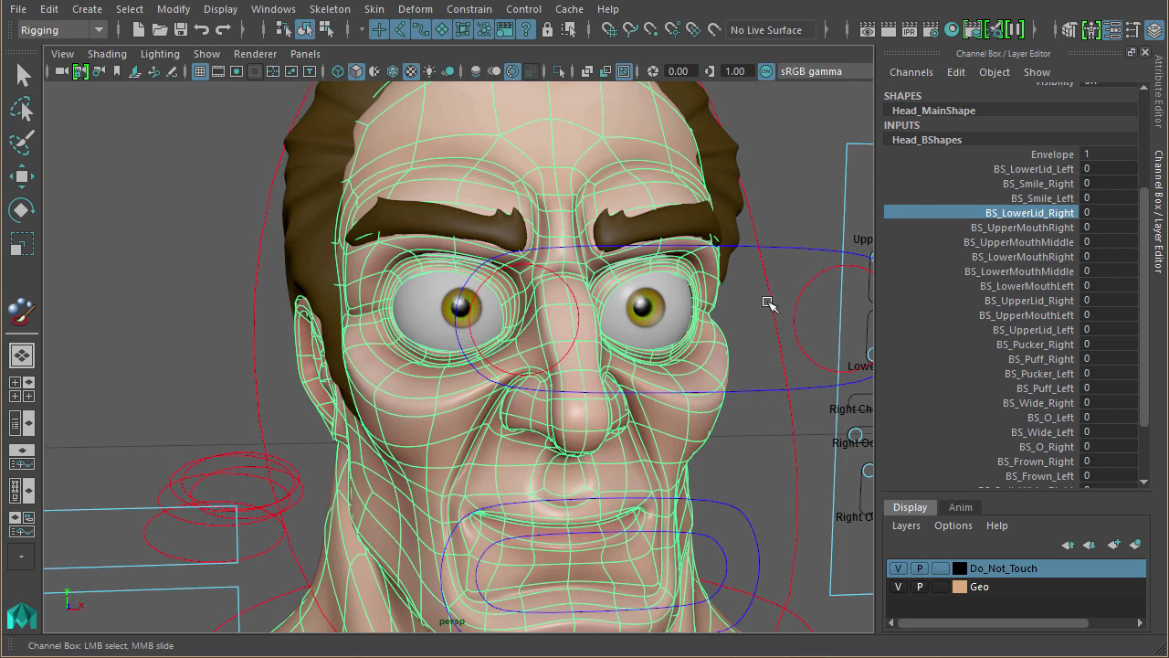
pyautogui.moveTo(1083, 192)
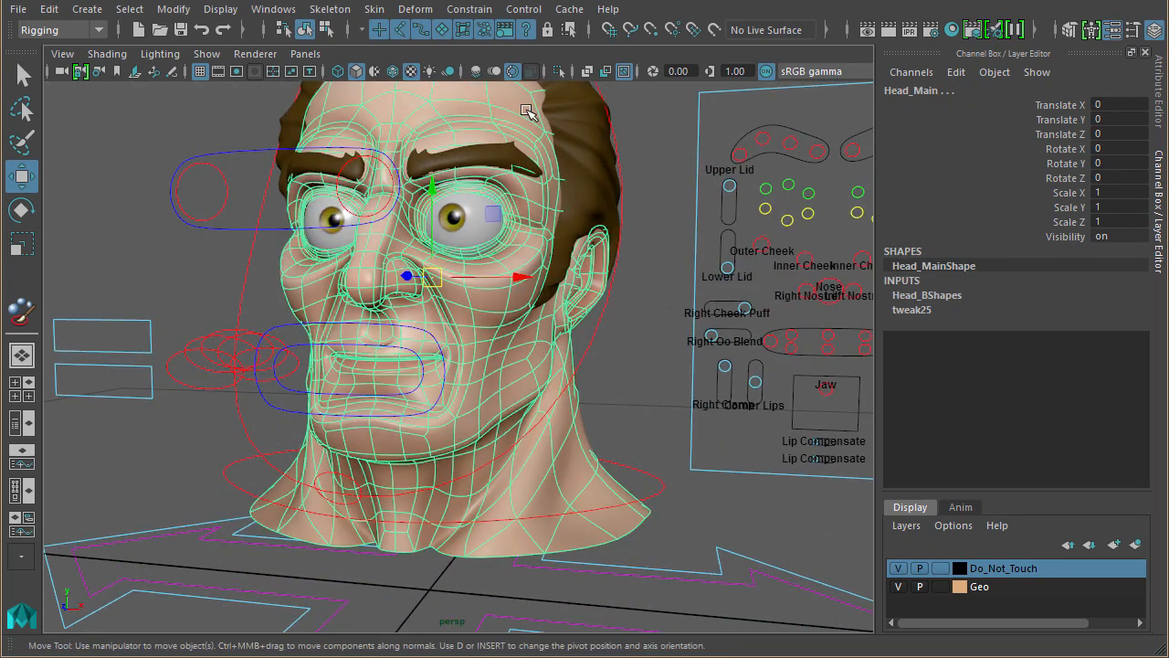
# In Add Blend Shape Target options choose Head_BShapes, enable in-between target, weight 0.5.
pyautogui.click(417, 7)
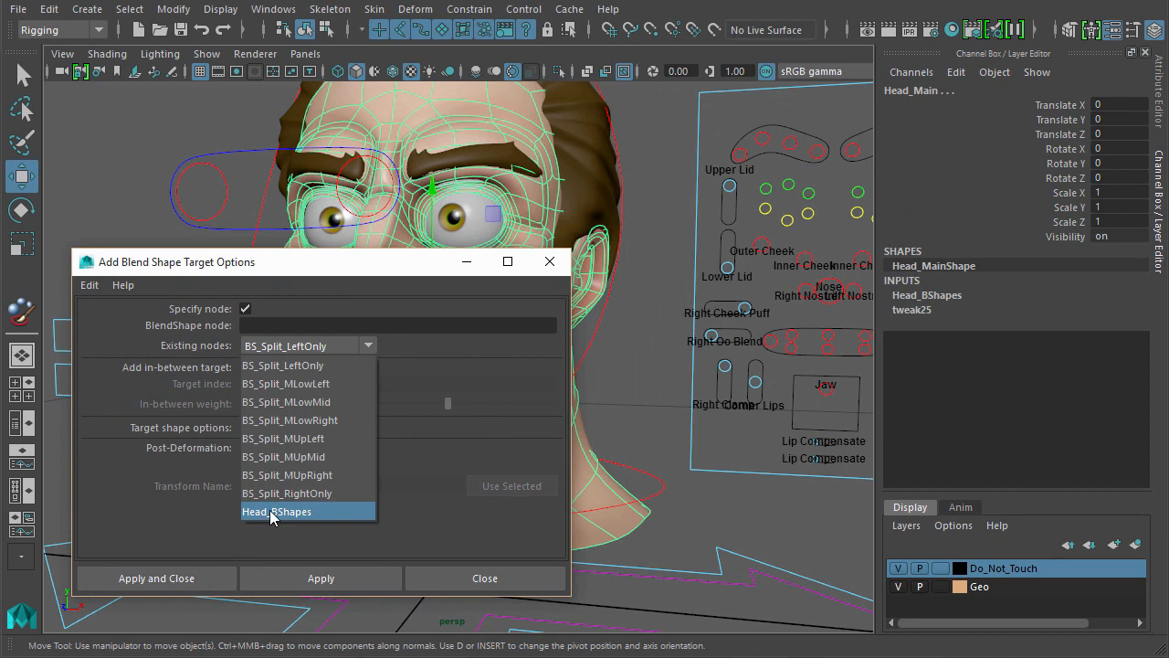
pyautogui.click(276, 511)
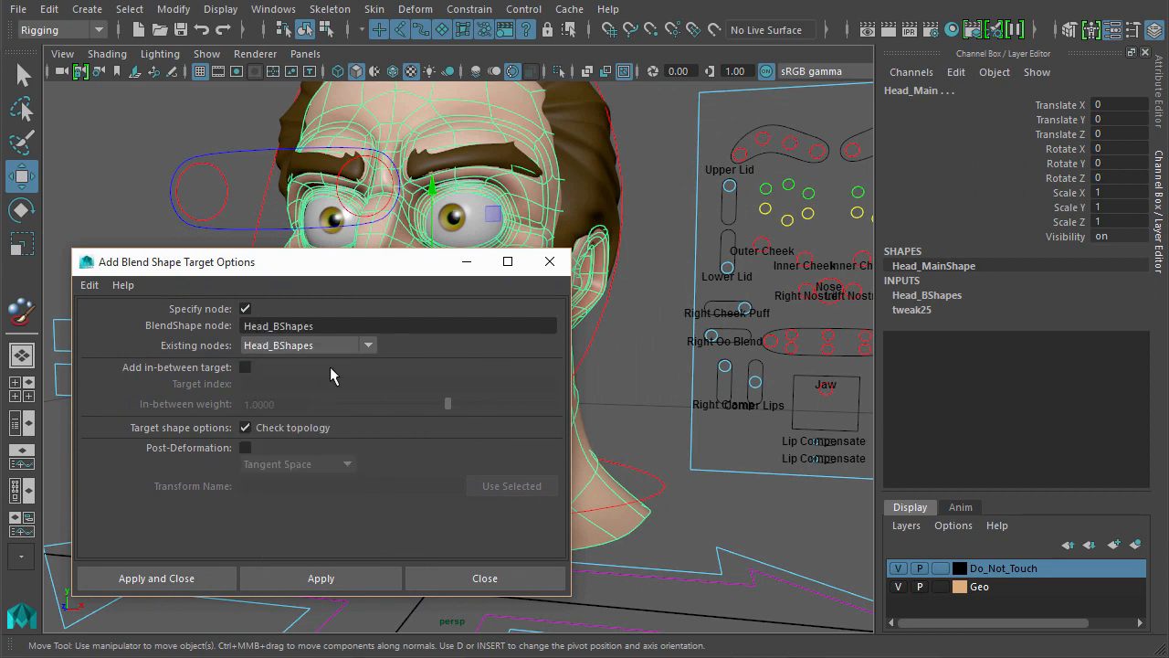
pyautogui.click(245, 367)
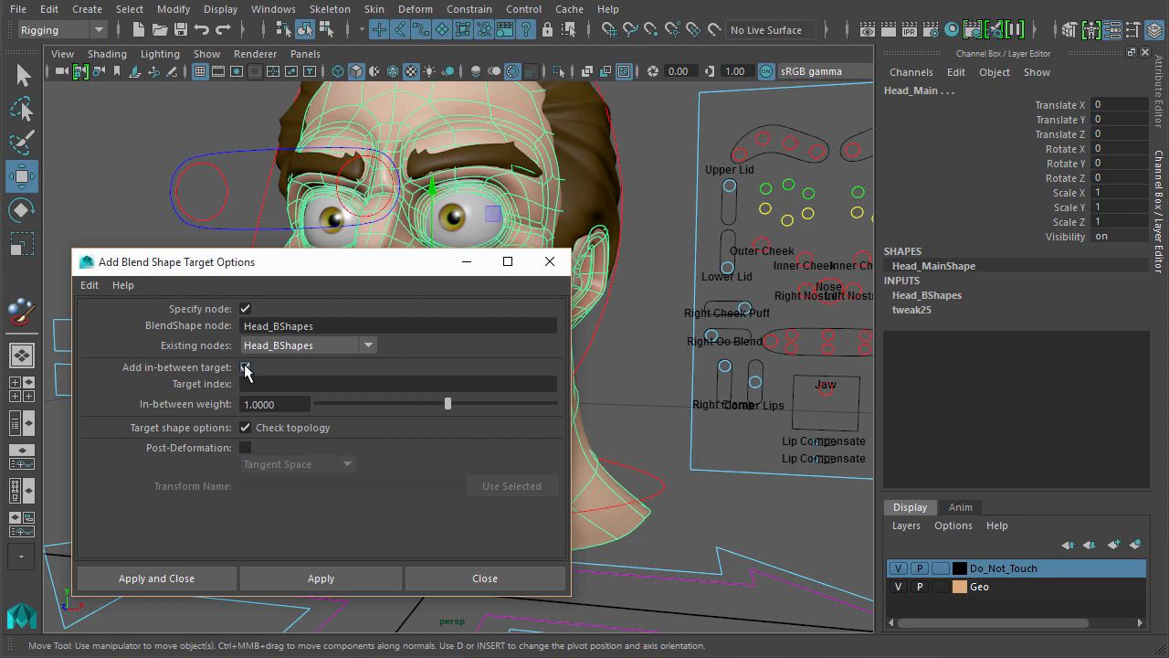
pyautogui.click(245, 367)
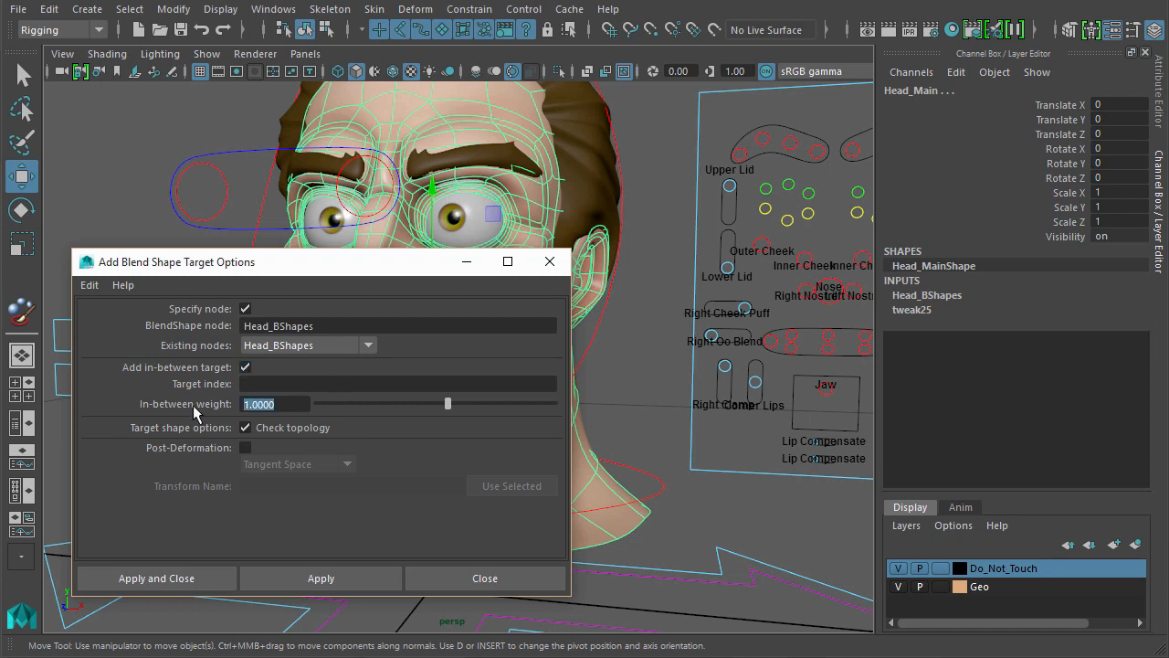
pyautogui.moveTo(447, 403); pyautogui.dragTo(442, 404)
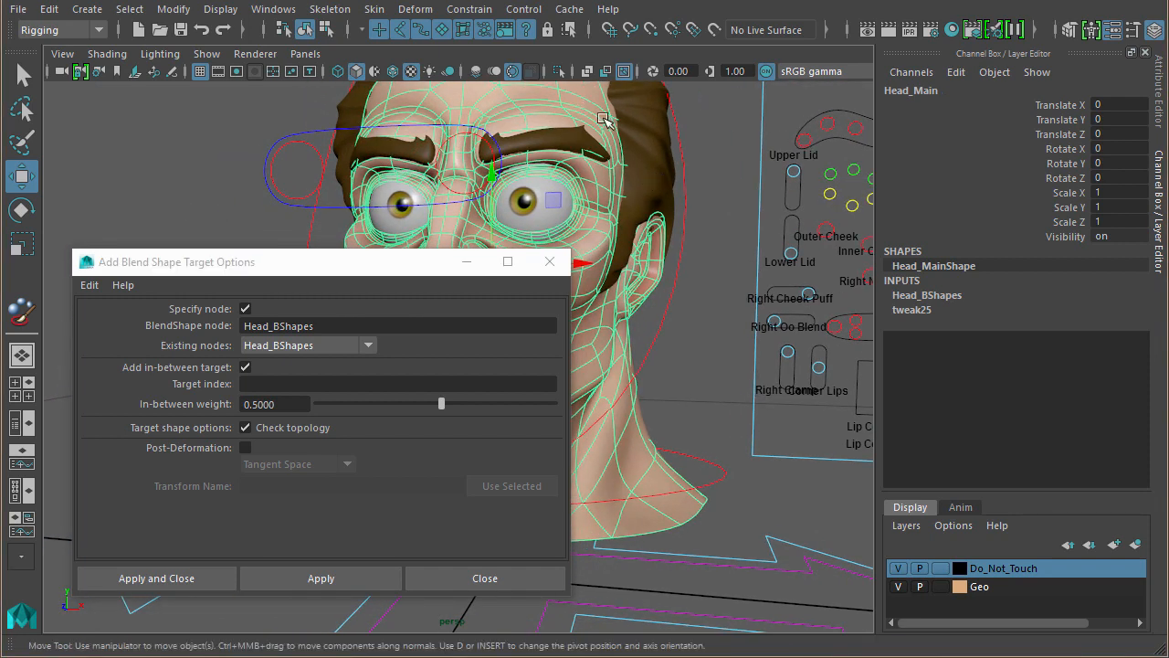
pyautogui.moveTo(959, 318)
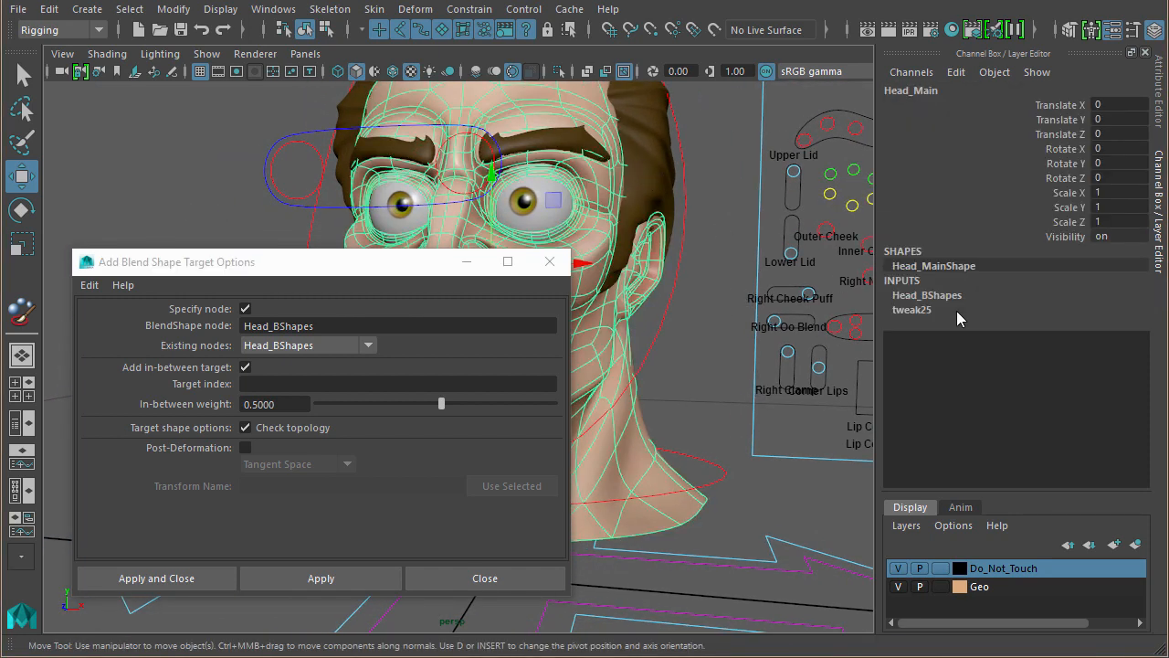
# Expand Head_BShapes channels to confirm BS_LowerLid_Left is the first target.
pyautogui.click(926, 294)
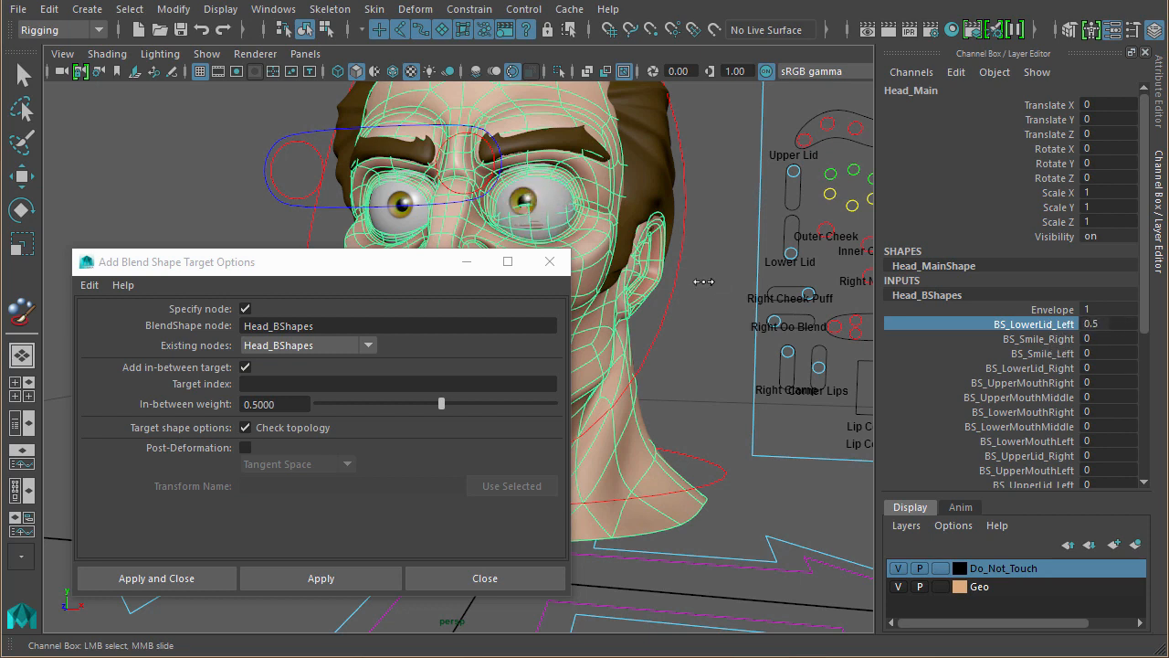
pyautogui.moveTo(1041, 325)
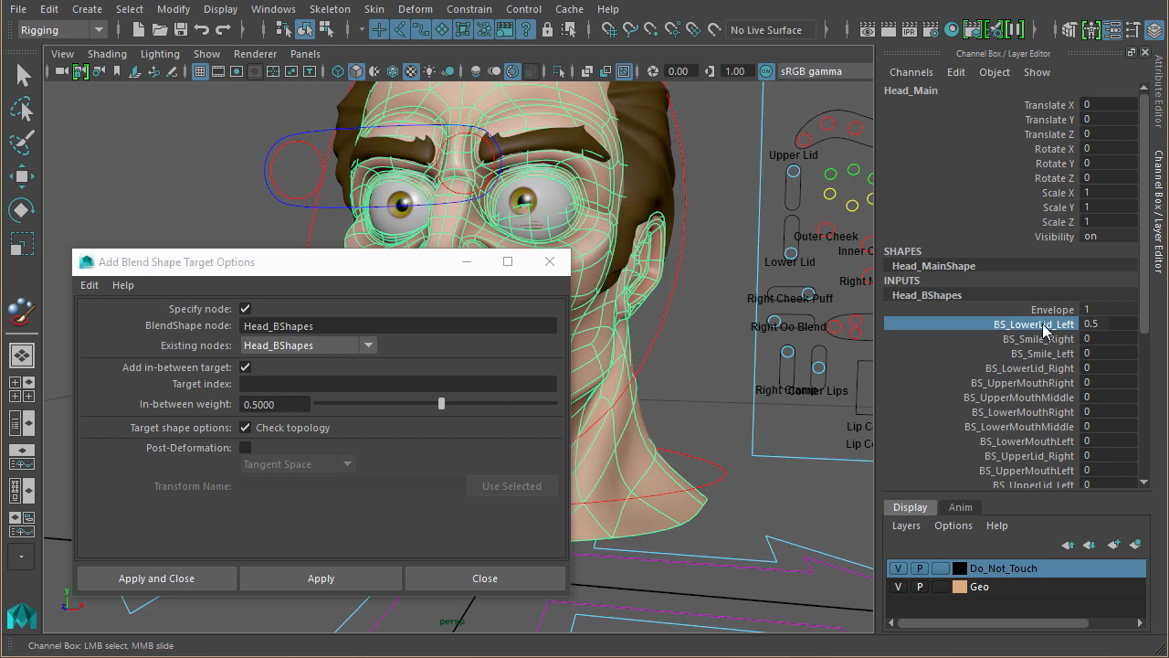
pyautogui.moveTo(1038, 329)
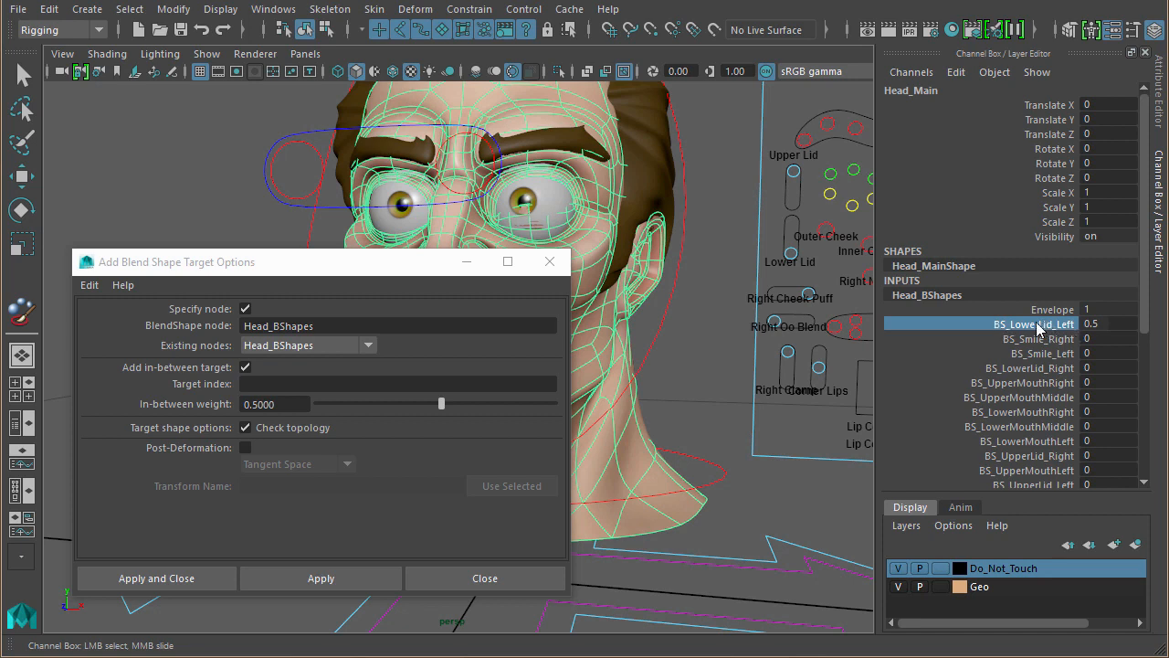
pyautogui.scroll(-3)
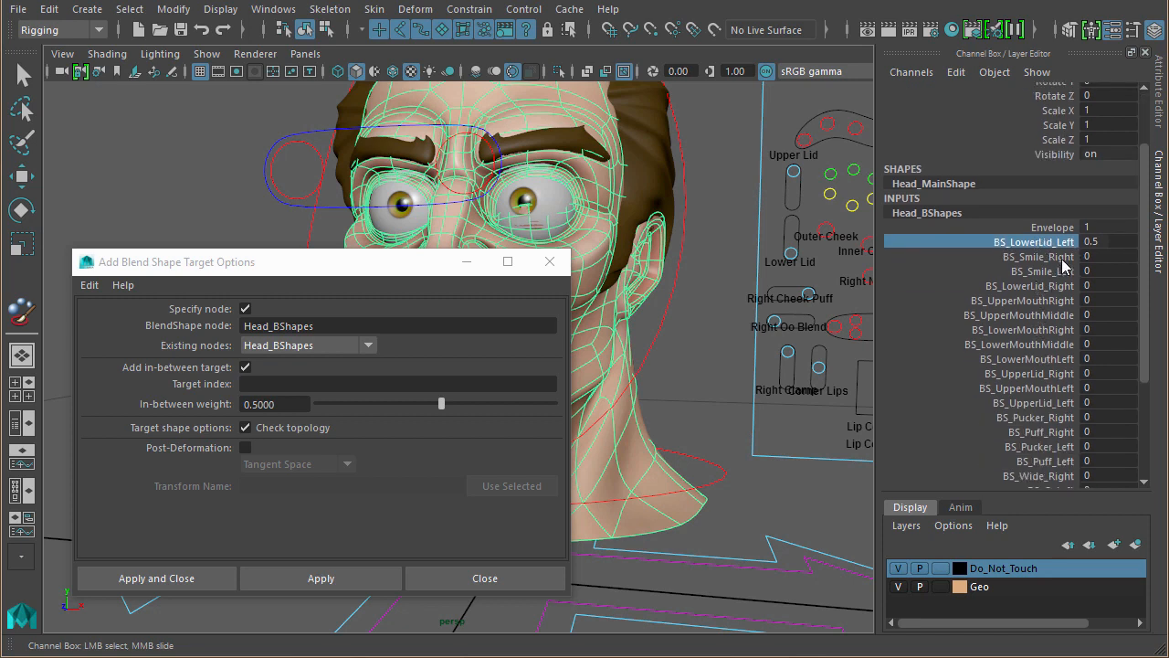
pyautogui.moveTo(1060, 288)
pyautogui.write('1')
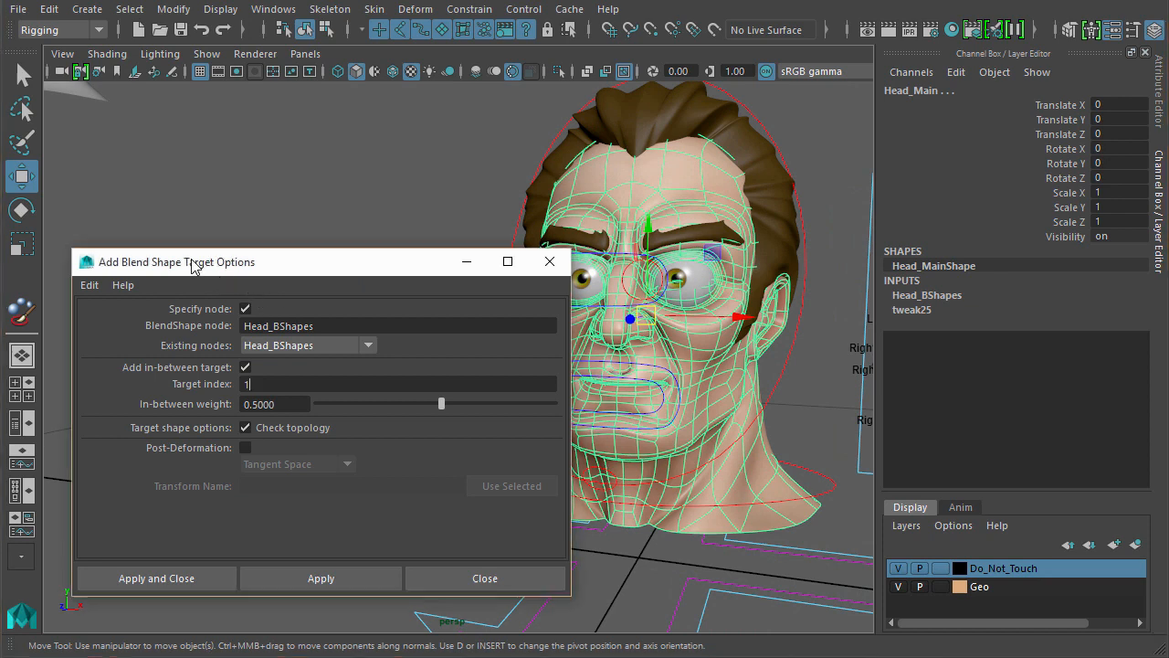
pyautogui.moveTo(303, 373)
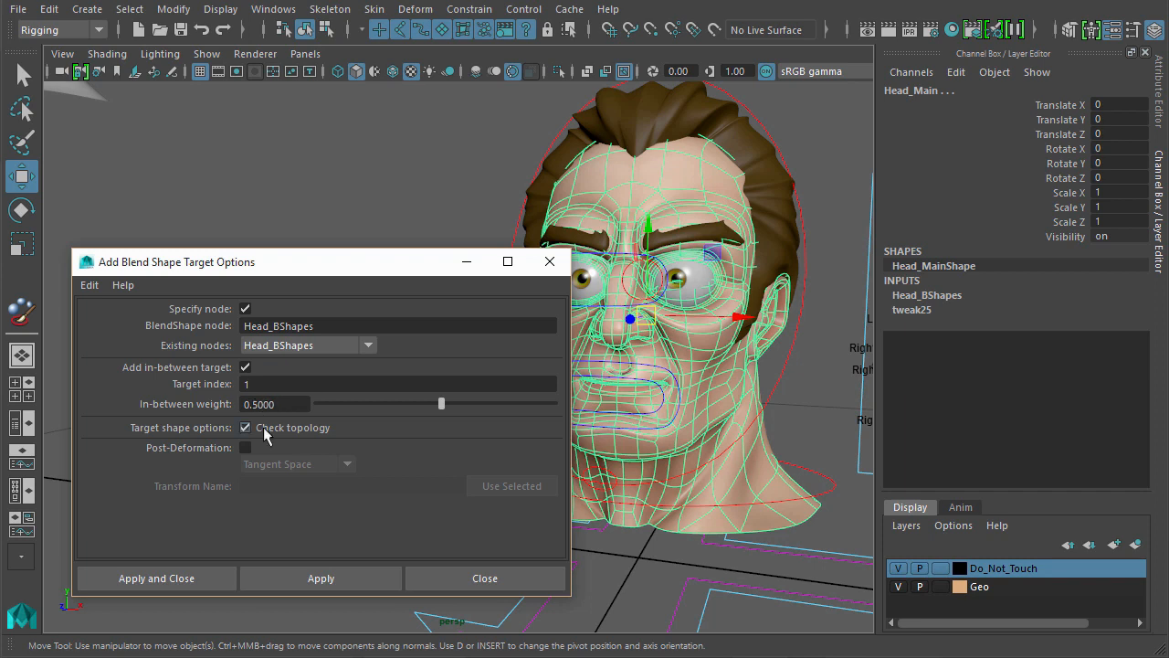
# Apply the in-between target to Head_BShapes at index 1, weight 0.5.
pyautogui.click(486, 577)
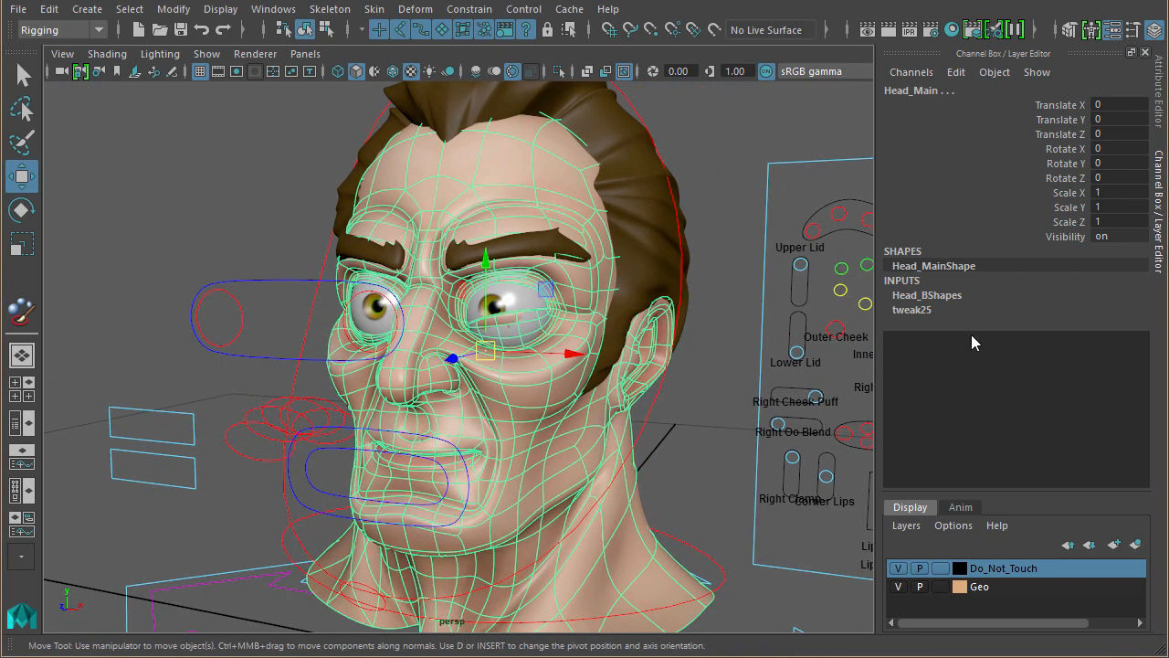
# Expand Head_BShapes channels and drive BS_LowerLid_Left to 1.
pyautogui.click(928, 294)
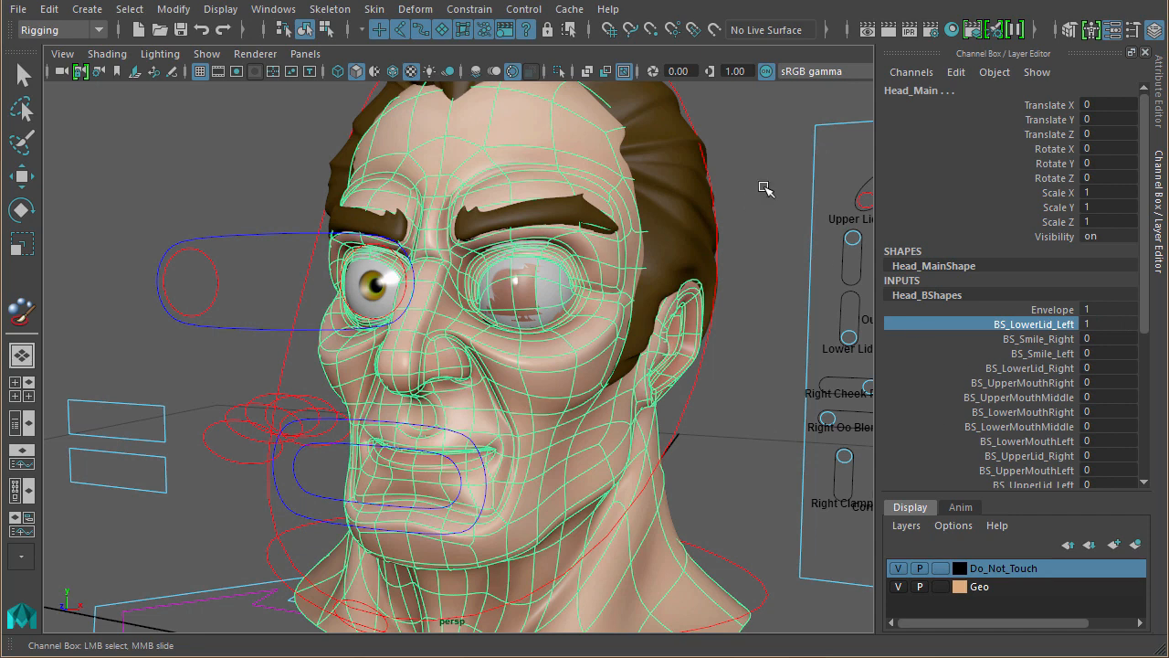
pyautogui.moveTo(274, 9)
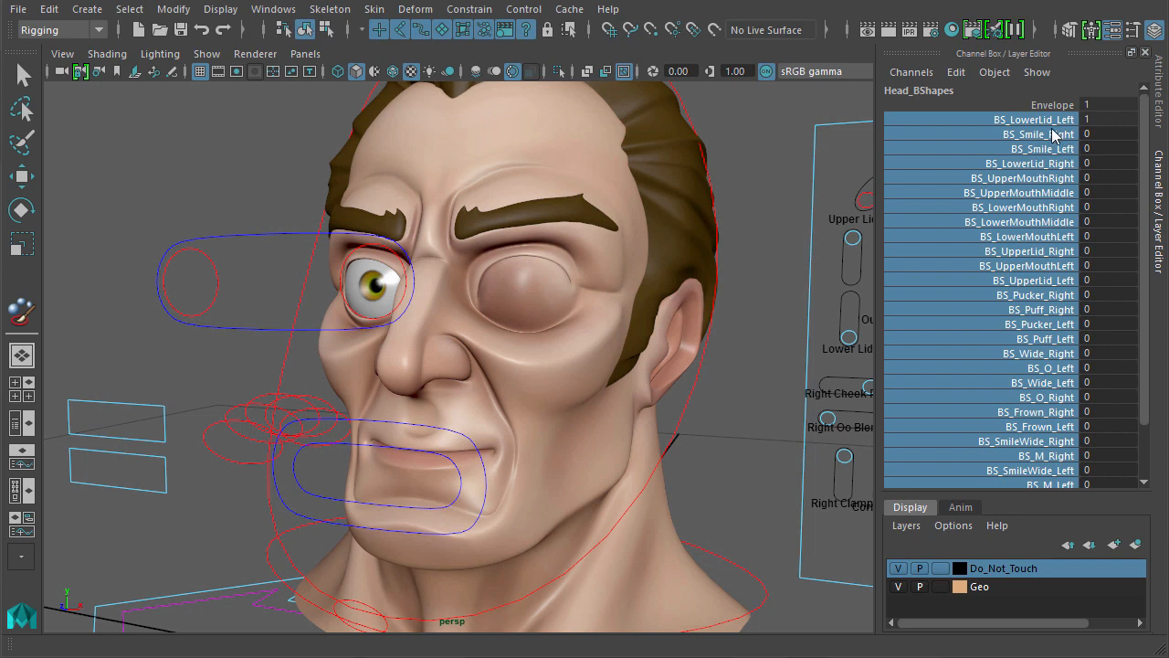
# Slide BS_LowerLid_Left, then both lower-lid weights together, to 0.7.
pyautogui.click(1023, 119)
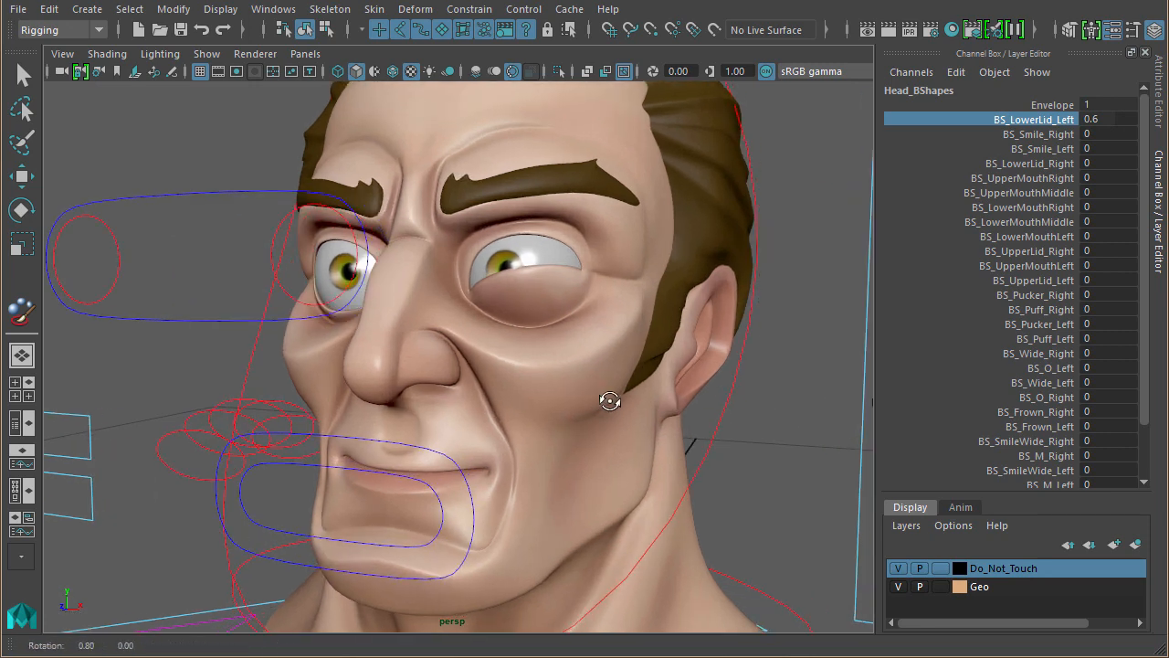
pyautogui.moveTo(610, 400); pyautogui.dragTo(710, 404)
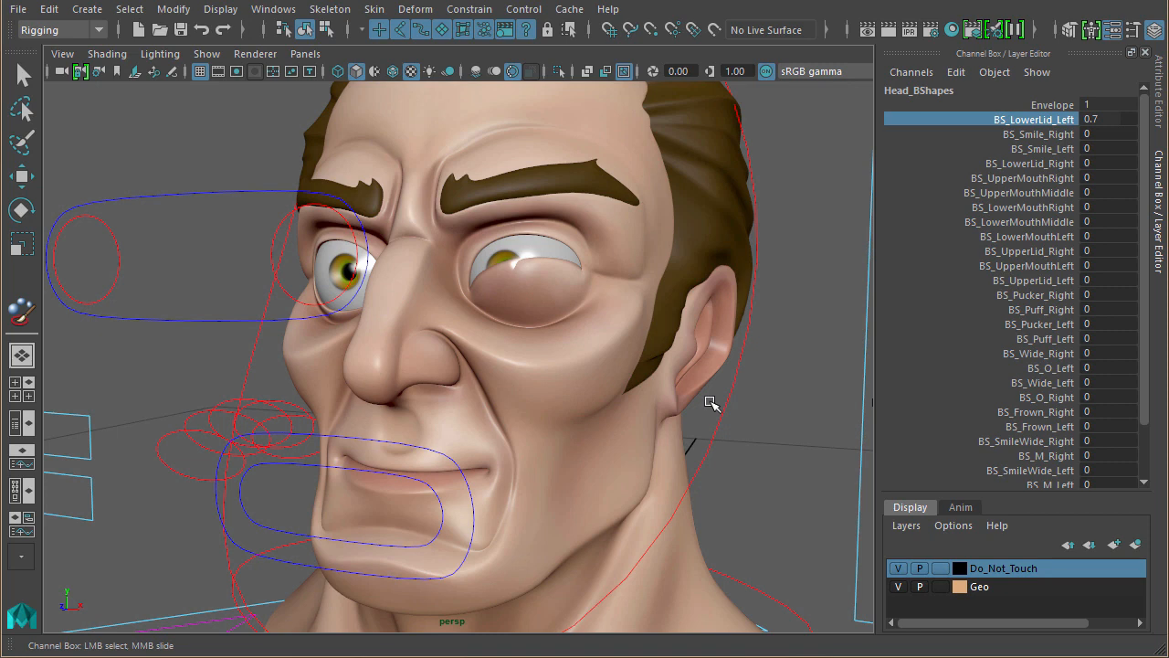
pyautogui.moveTo(718, 407)
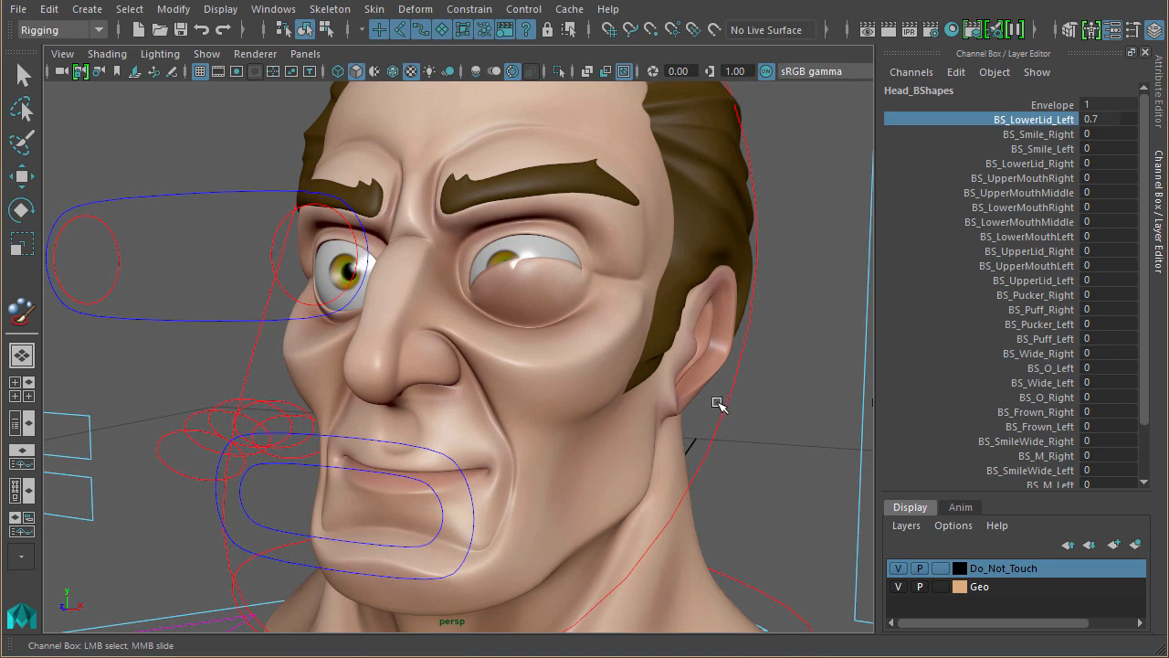
pyautogui.moveTo(519, 285)
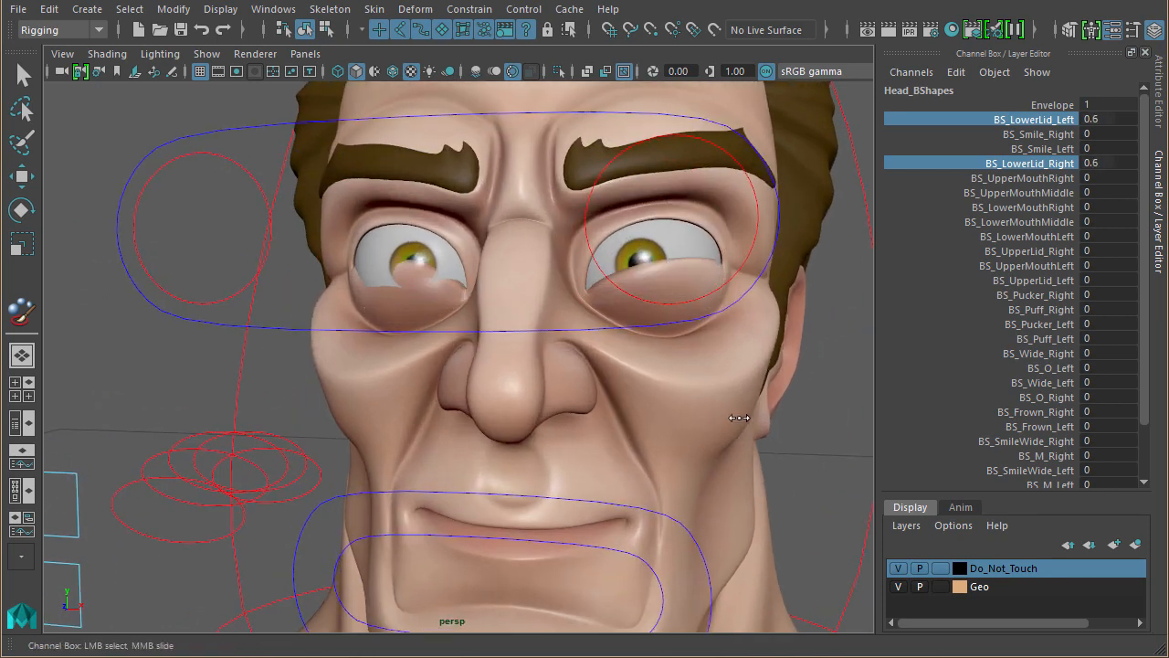
pyautogui.moveTo(439, 318)
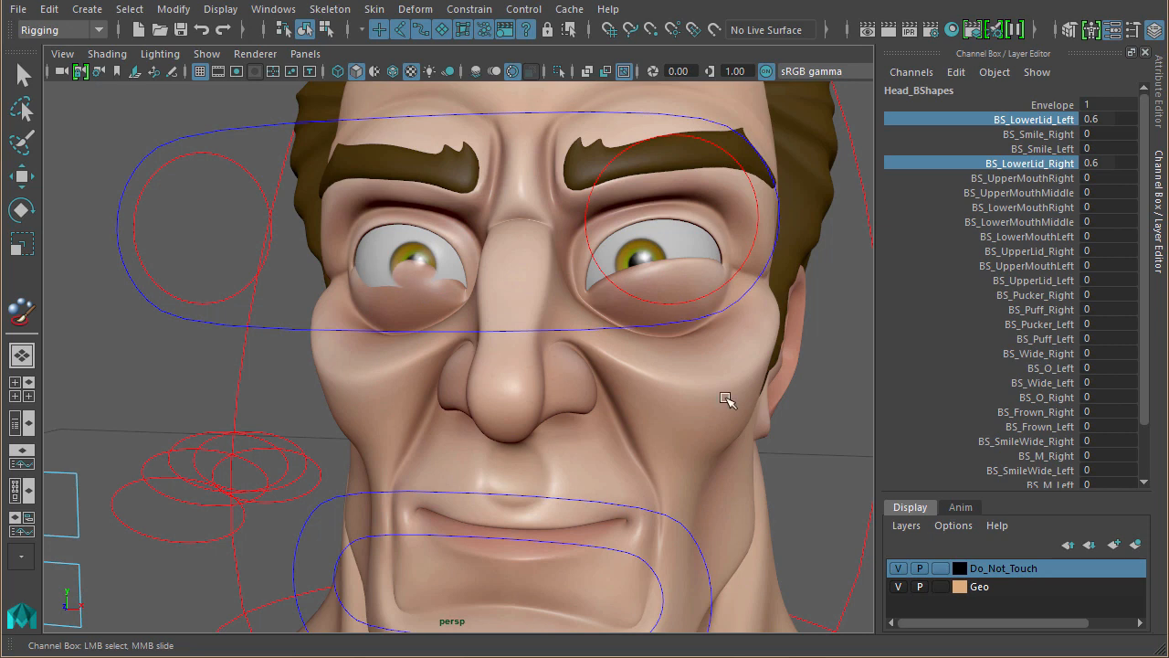
pyautogui.moveTo(727, 395); pyautogui.dragTo(715, 394)
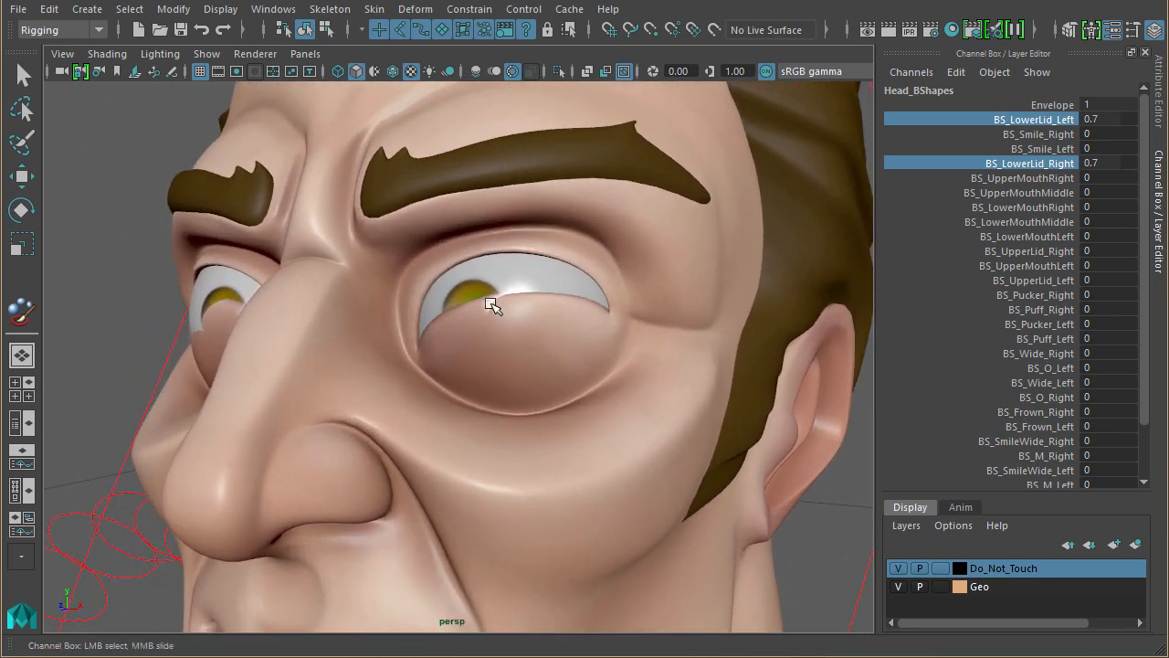
pyautogui.moveTo(508, 311)
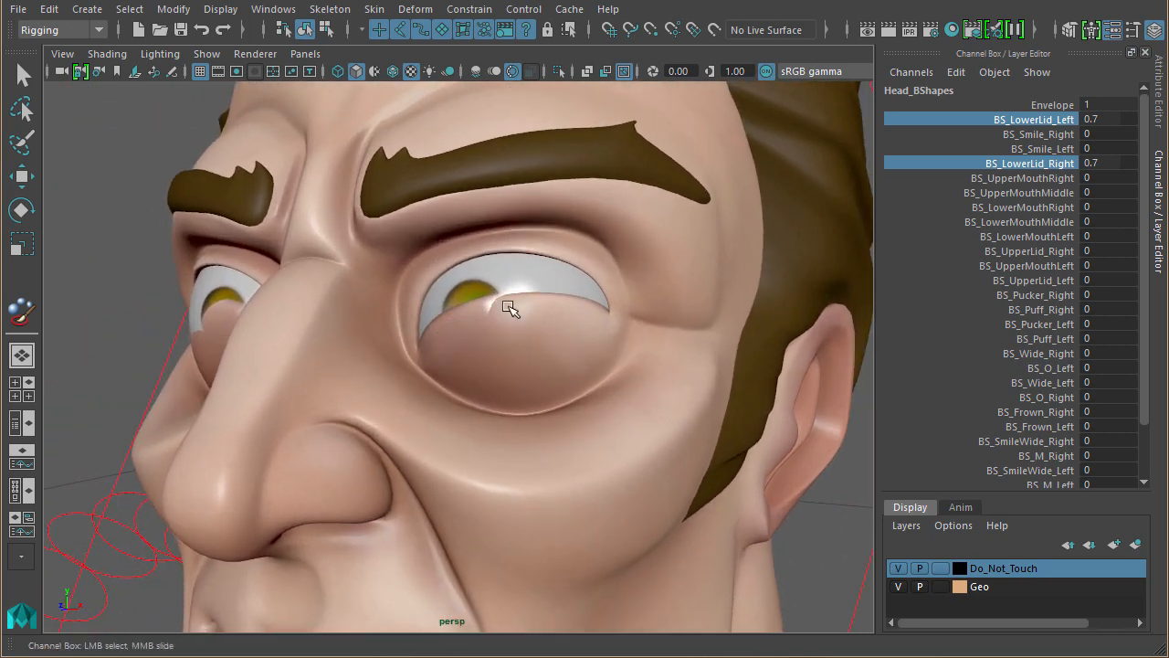